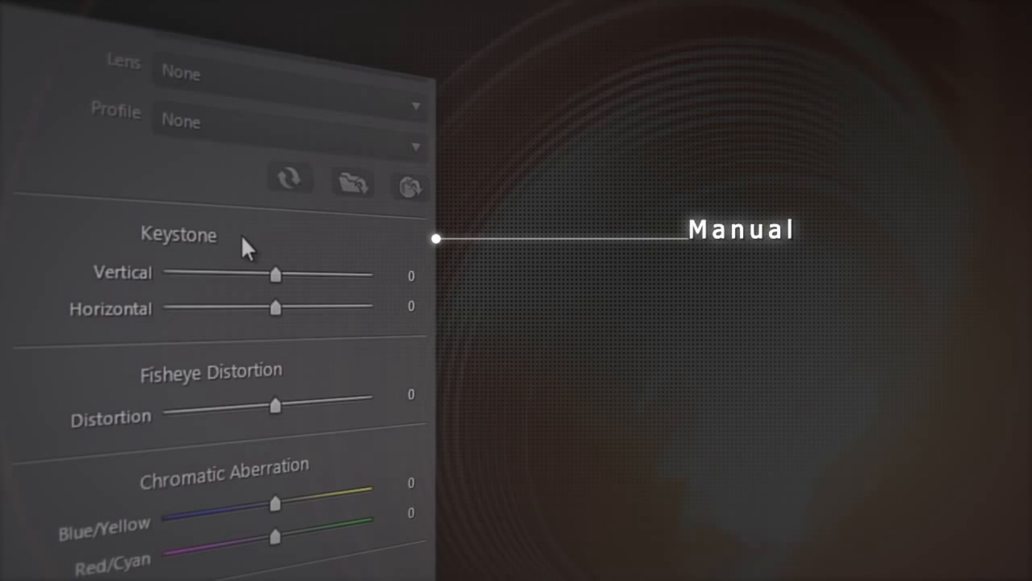
mouse_move(307, 379)
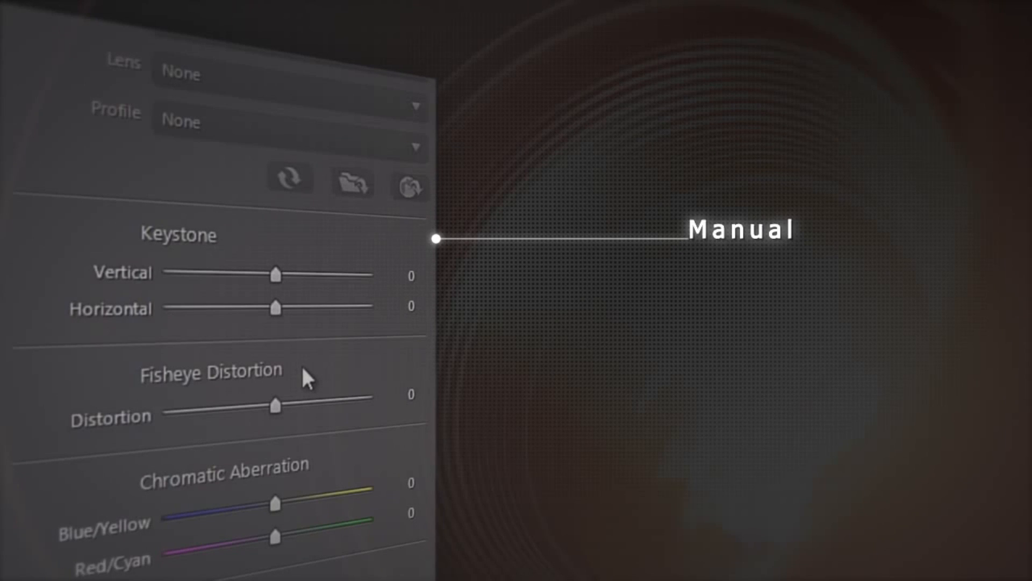
mouse_move(328, 474)
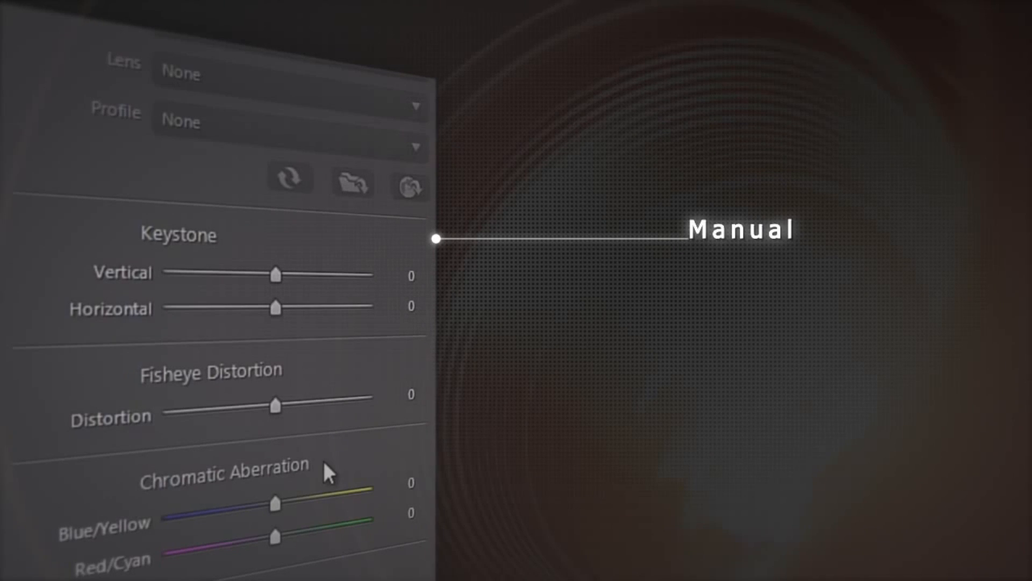
Go to the Adjustment module and browse the Lens Correction sliders, leaving all values at defaults.
scroll(down, 3)
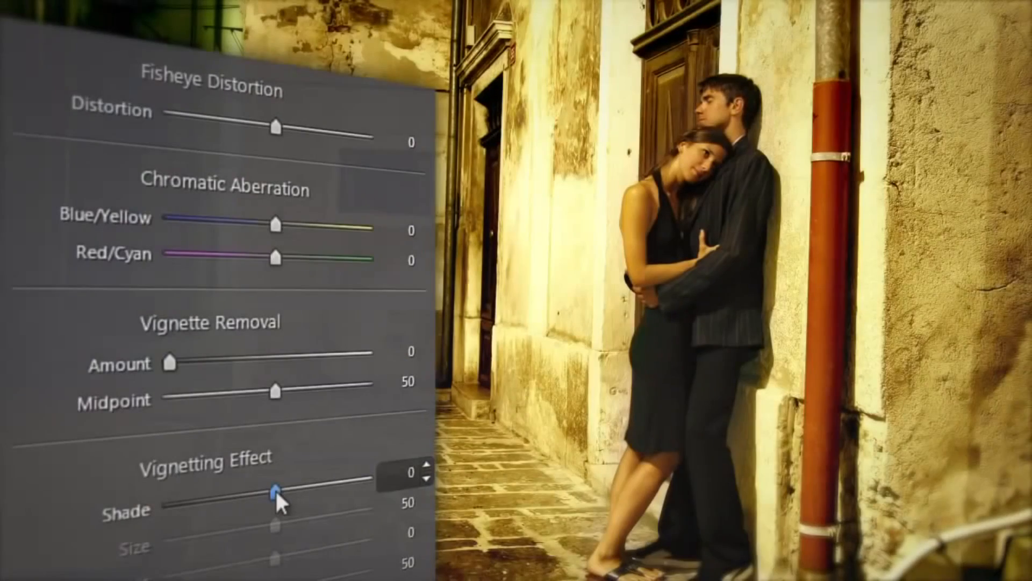
drag(275, 490, 262, 490)
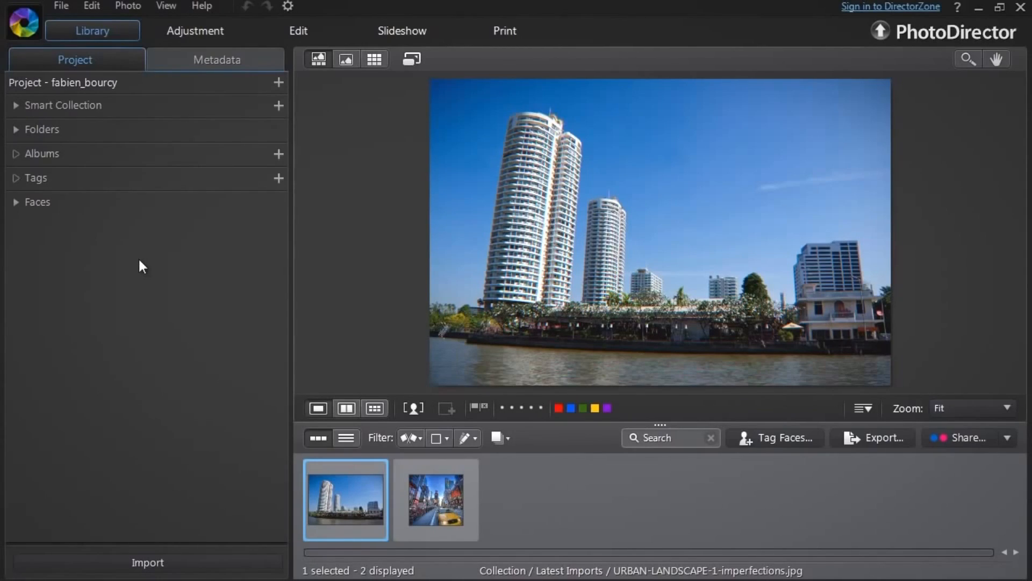
mouse_move(655, 333)
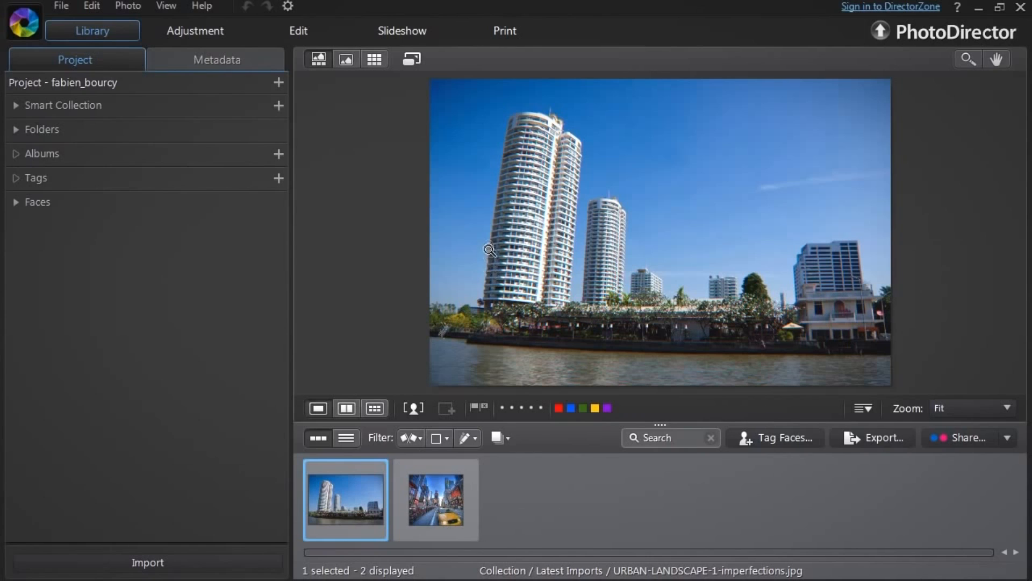
mouse_move(507, 119)
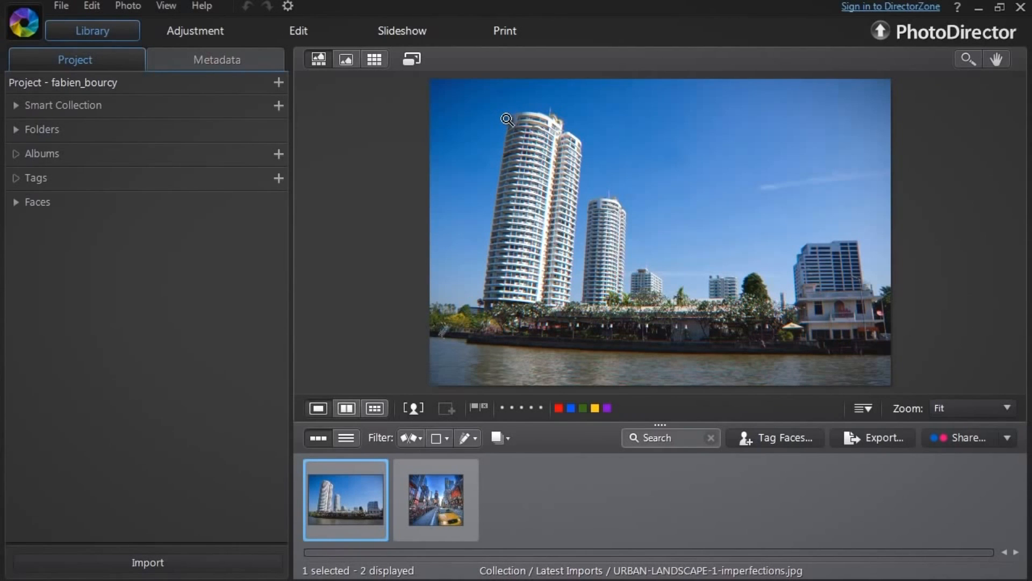
click(507, 119)
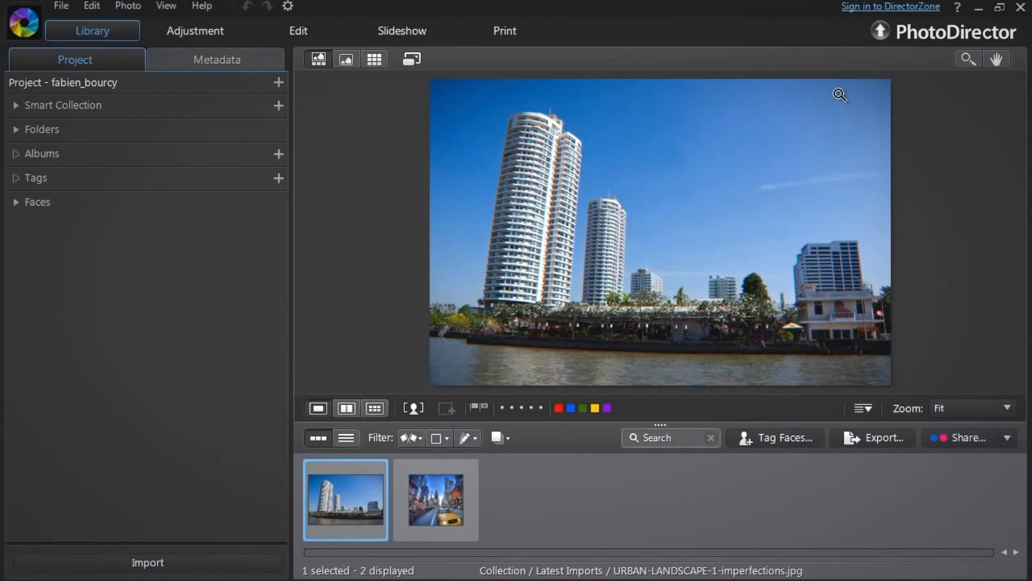
click(195, 30)
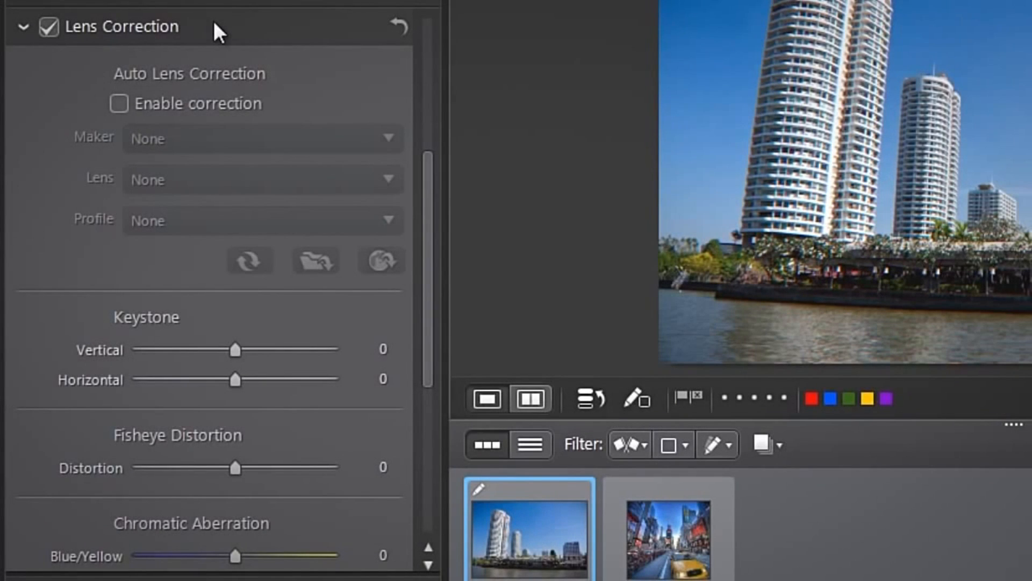
mouse_move(282, 61)
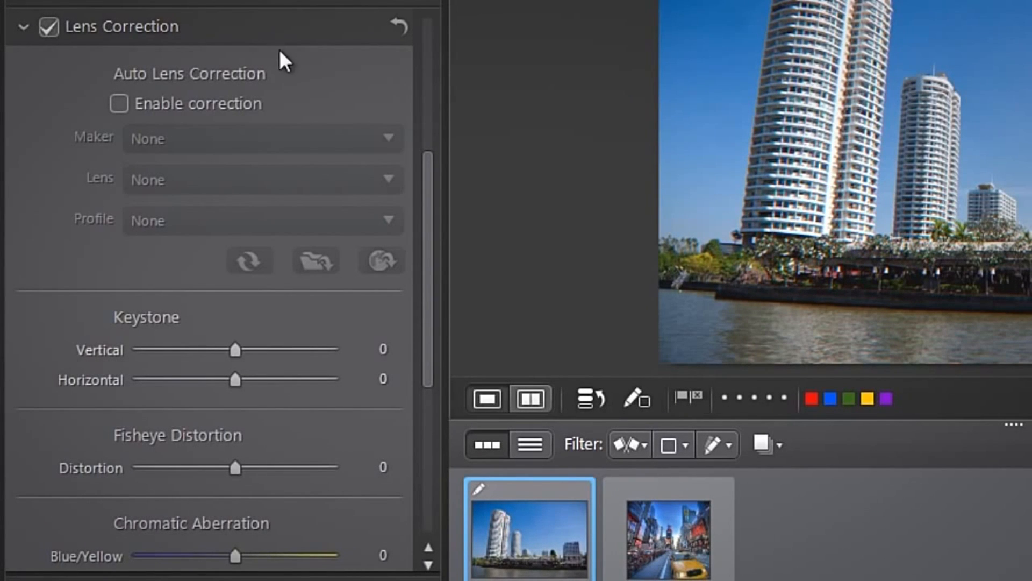
mouse_move(286, 89)
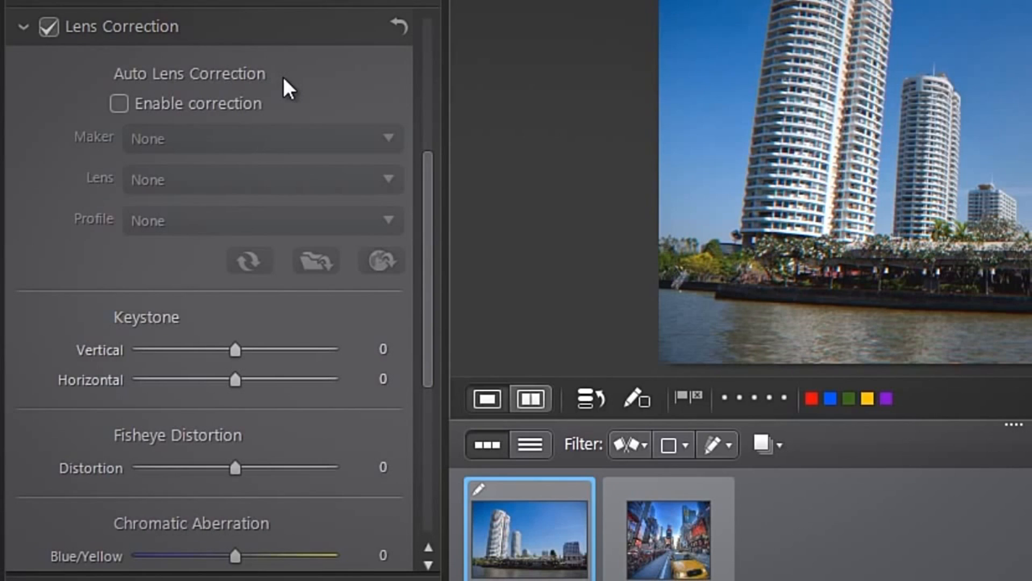
scroll(down, 3)
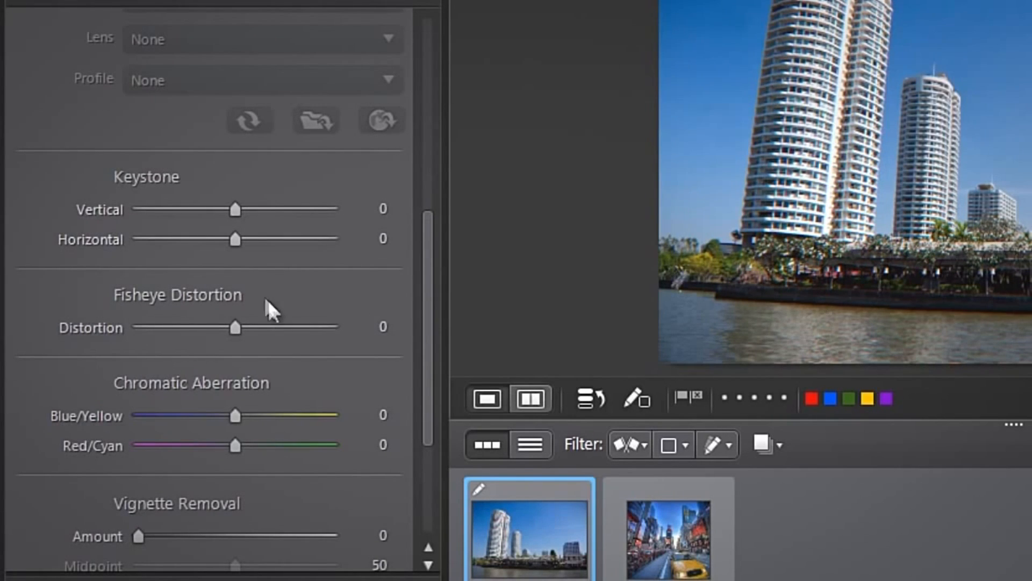
scroll(down, 3)
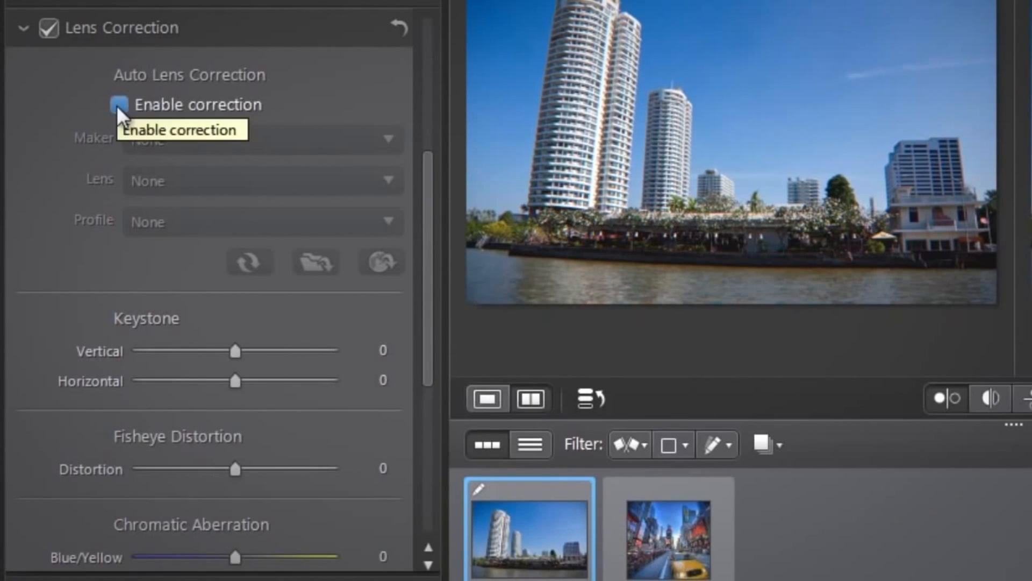
Enable automatic lens correction with maker Canon and the Canon EF 35mm f/2 lens profile.
click(118, 104)
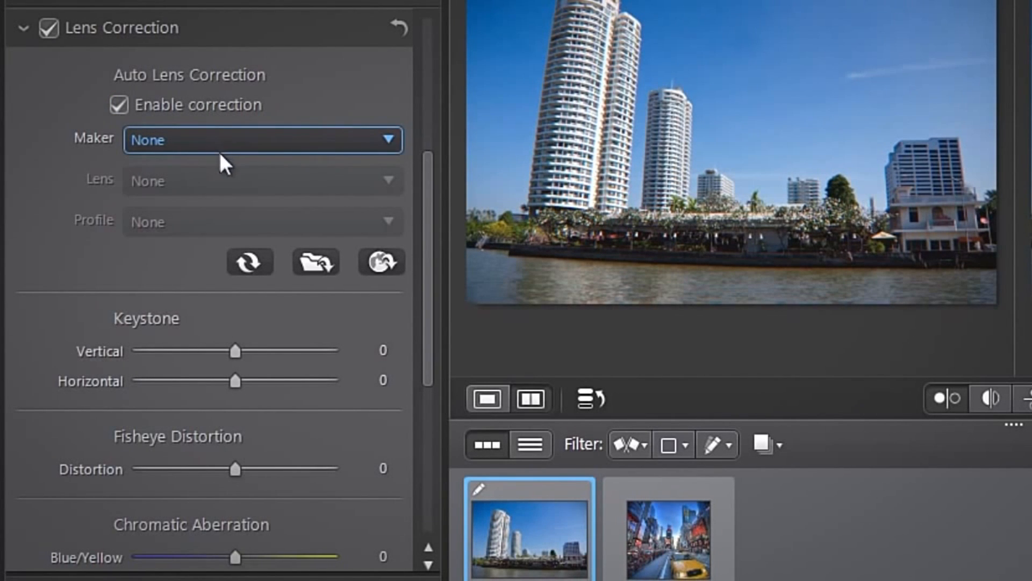
mouse_move(227, 211)
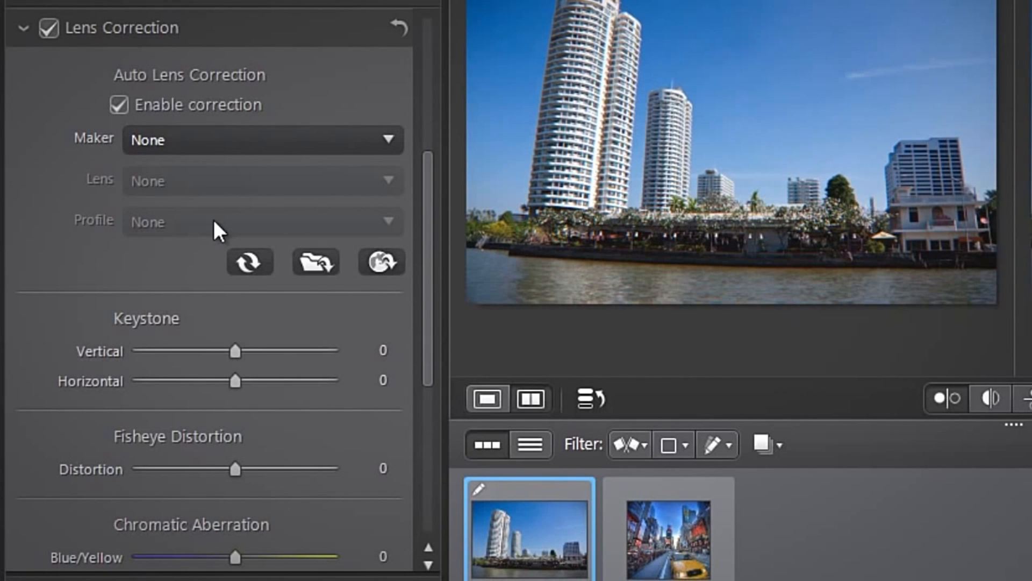
click(261, 140)
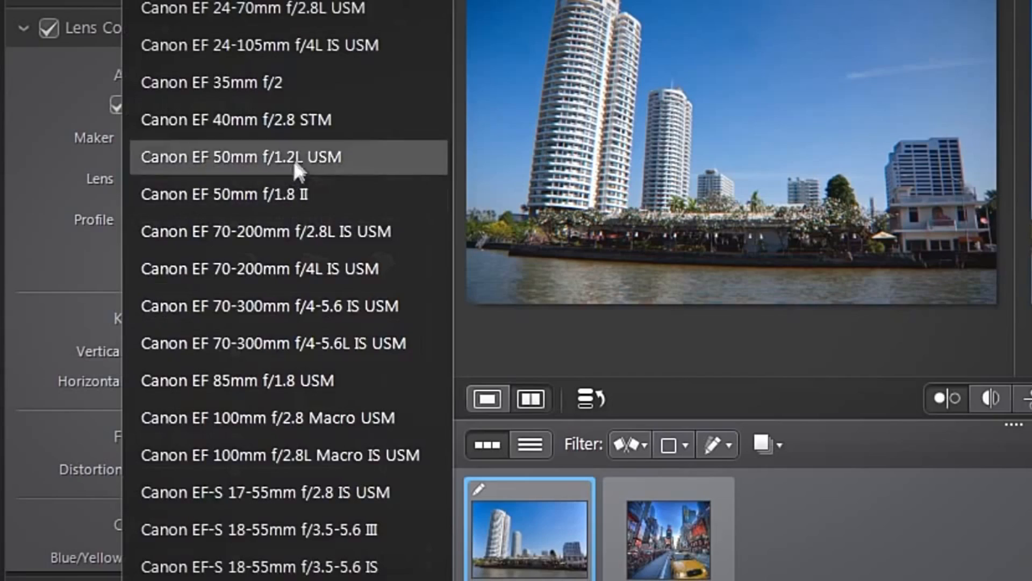
click(211, 83)
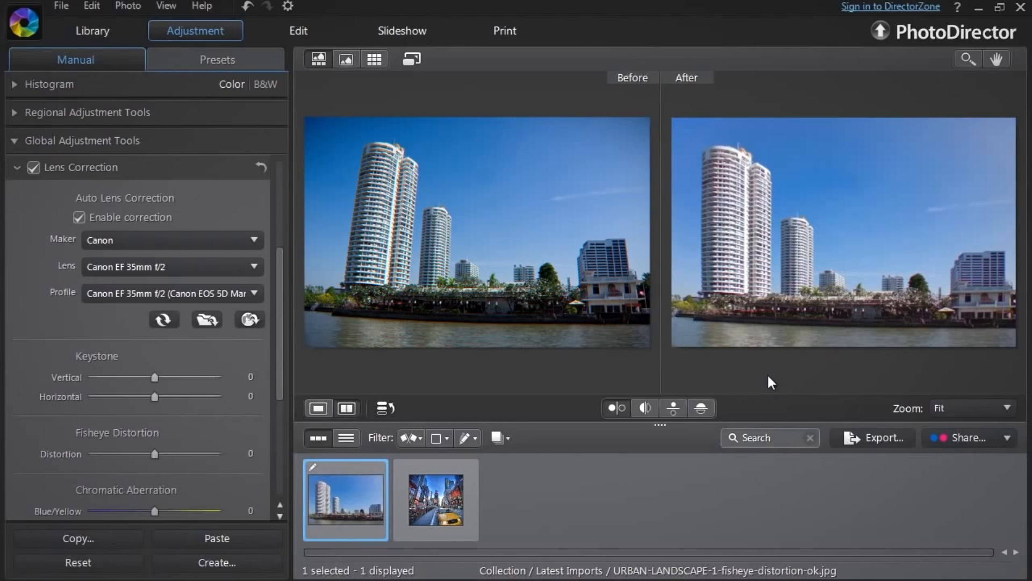
mouse_move(682, 249)
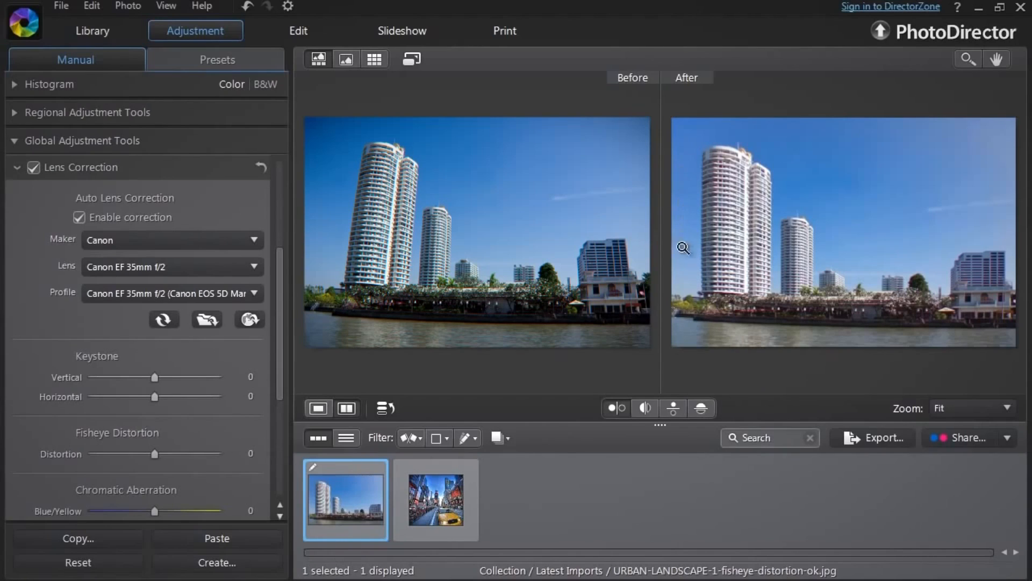
mouse_move(987, 157)
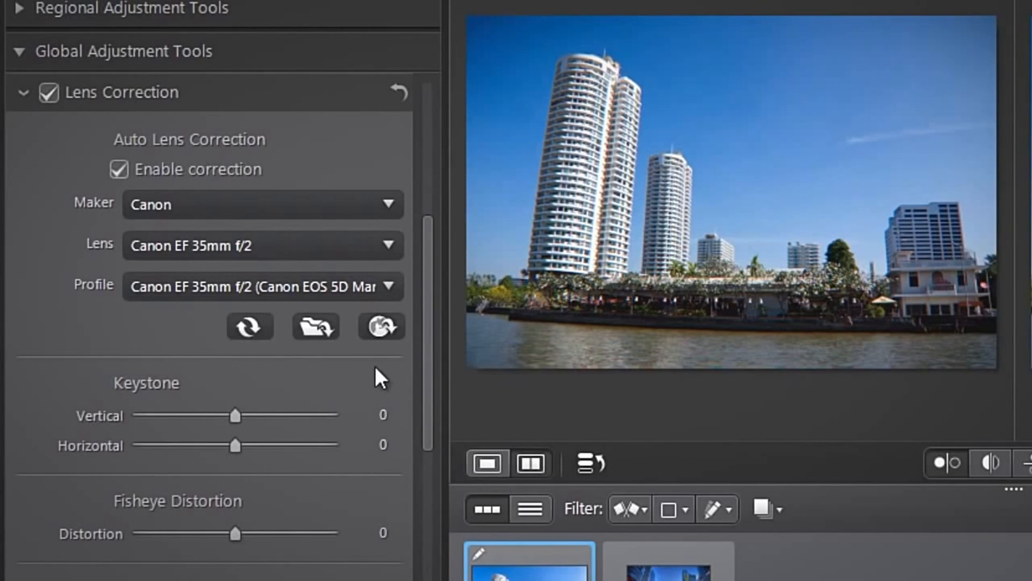
mouse_move(380, 327)
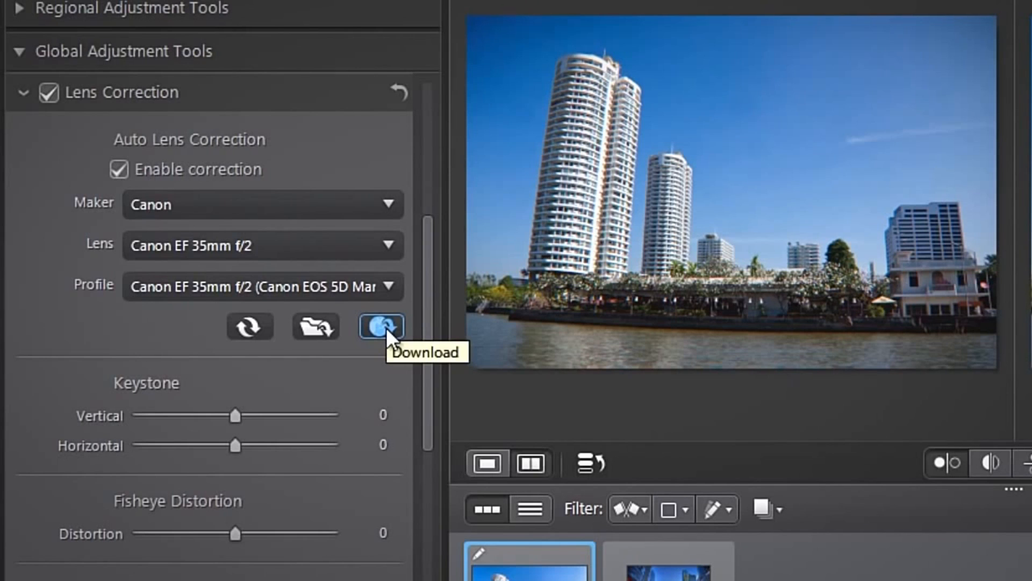
Open the DirectorZone Lens Profiles download page and browse the Canon profiles.
click(380, 326)
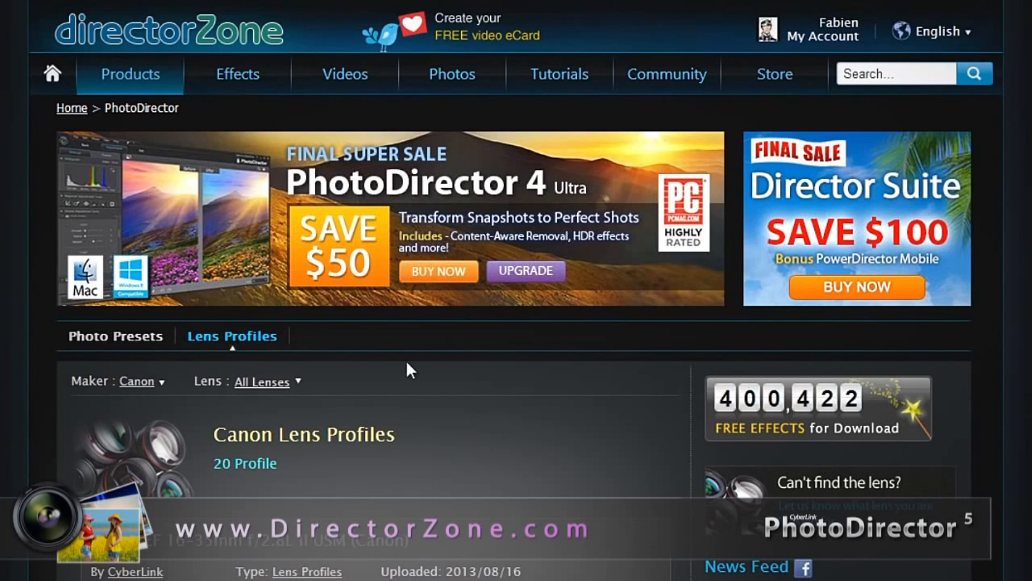
scroll(down, 3)
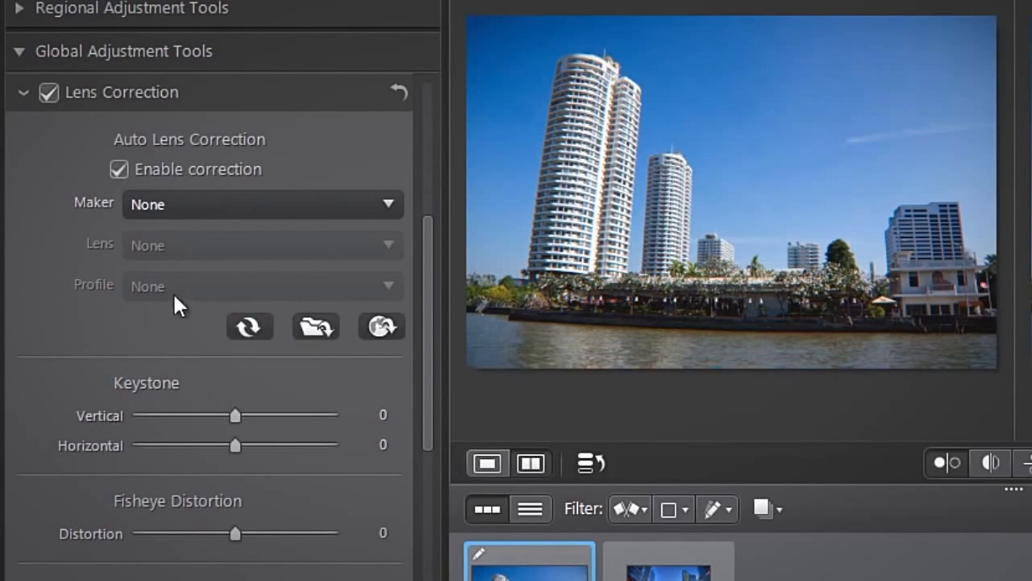
Choose Canon as the lens maker in Auto Lens Correction.
click(262, 204)
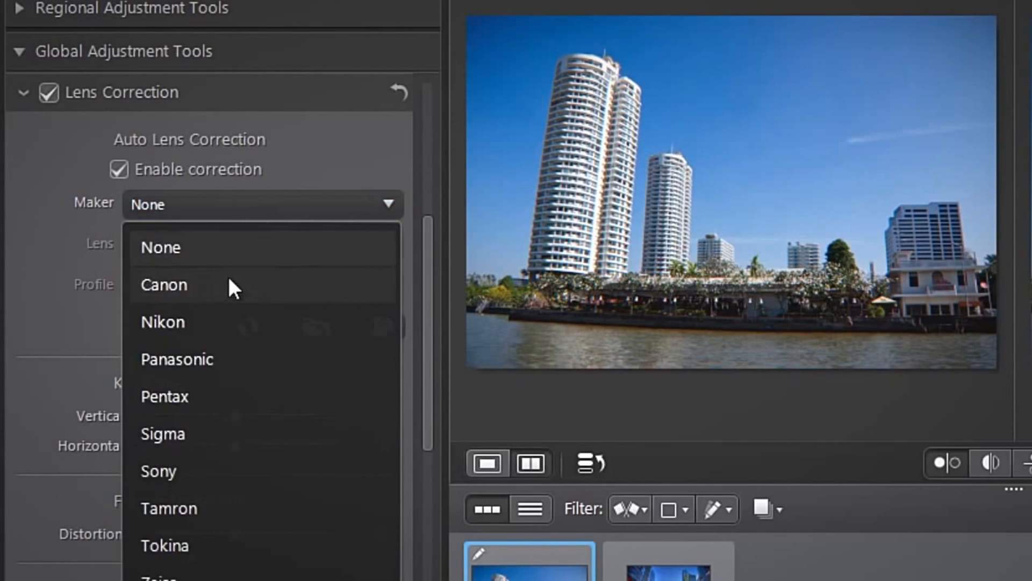
click(163, 284)
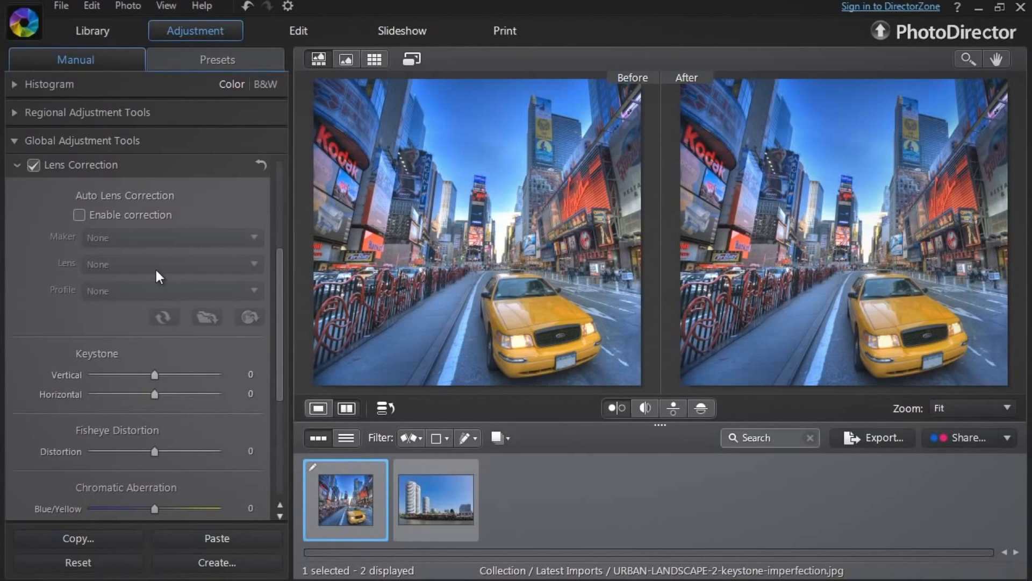
mouse_move(116, 382)
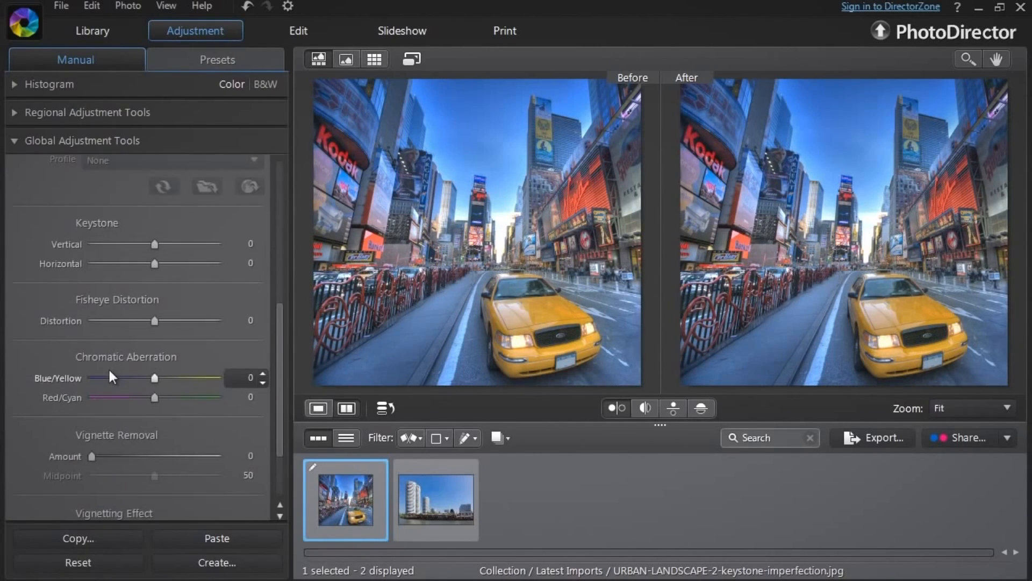
mouse_move(116, 449)
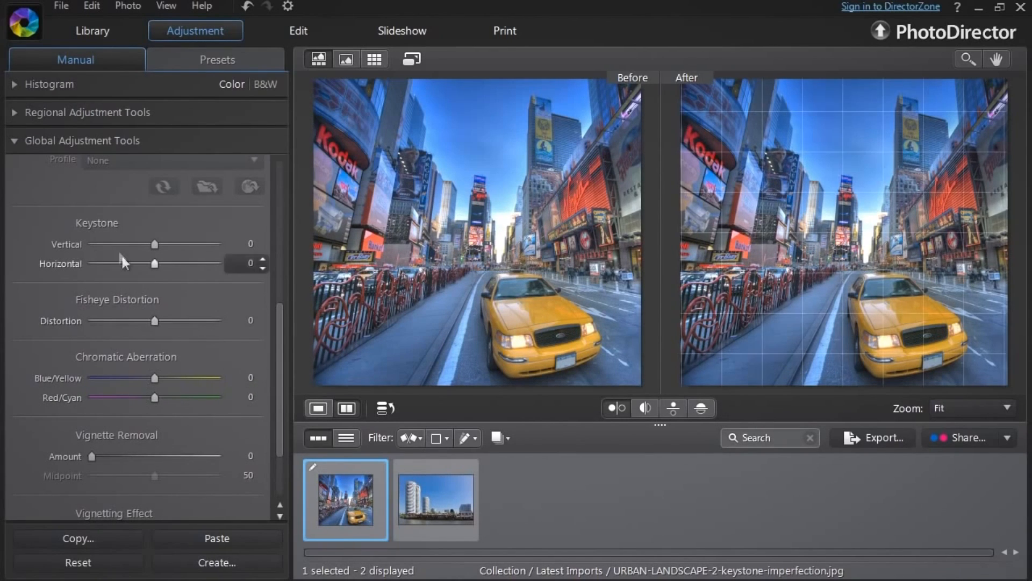
mouse_move(106, 242)
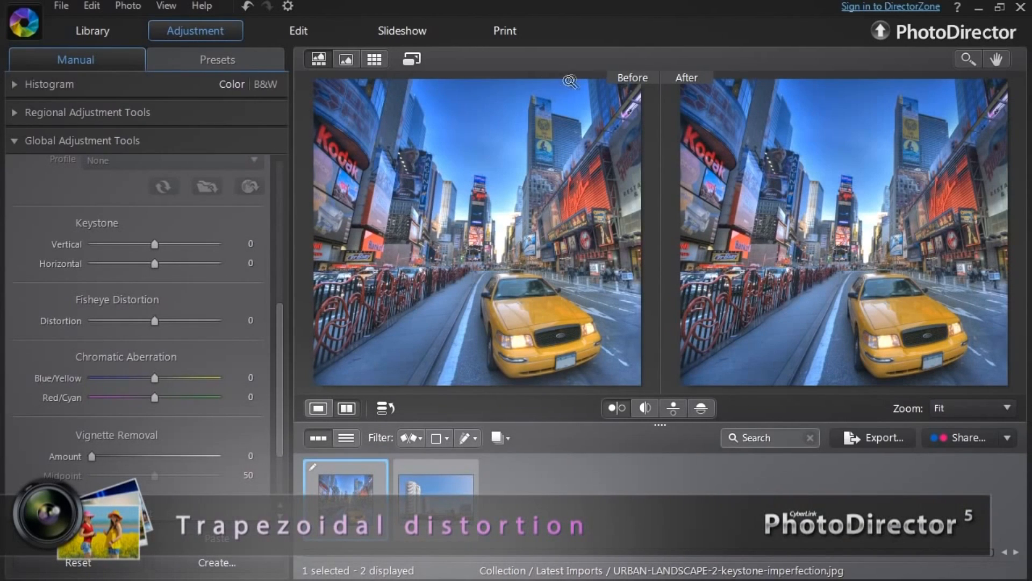
mouse_move(524, 270)
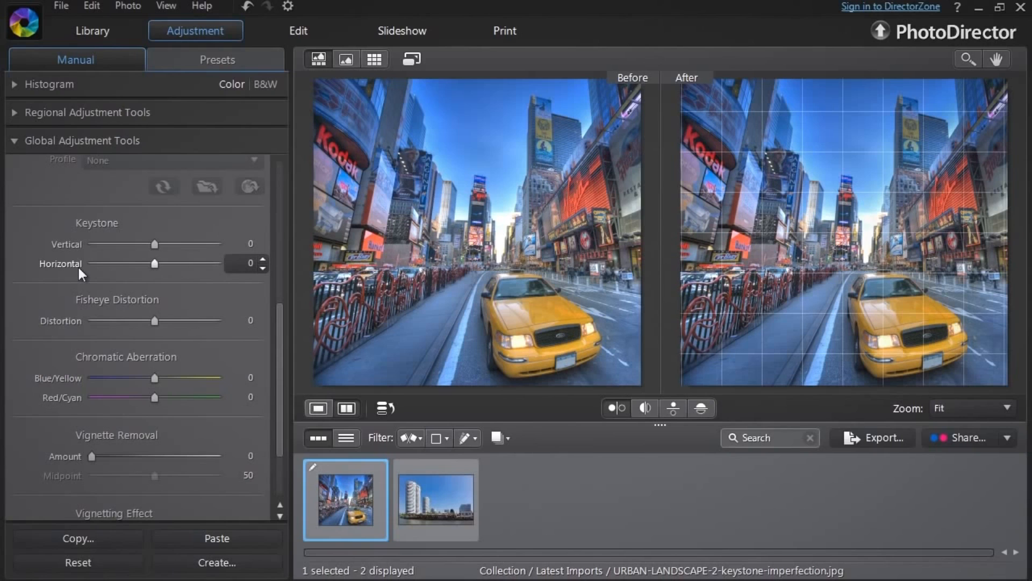
Drag Vertical keystone to about -30 to straighten the buildings, nudging Horizontal slightly.
drag(156, 244, 146, 244)
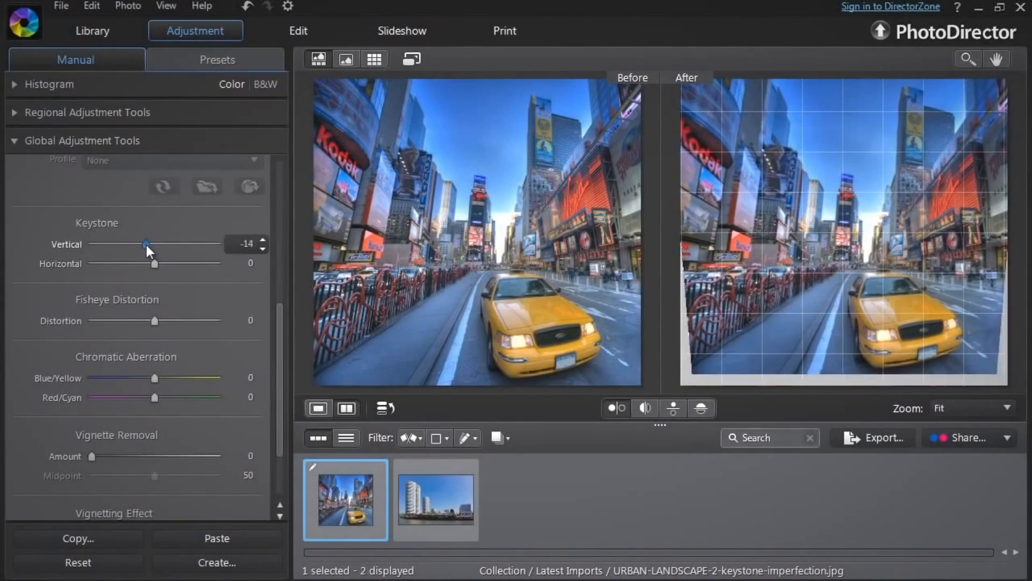
drag(146, 242, 137, 241)
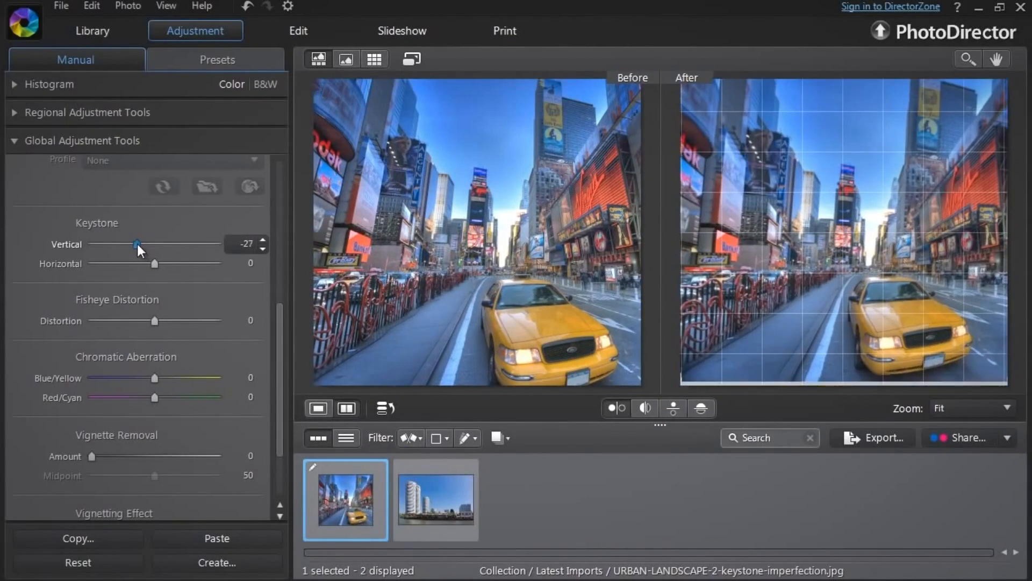
drag(137, 263, 152, 263)
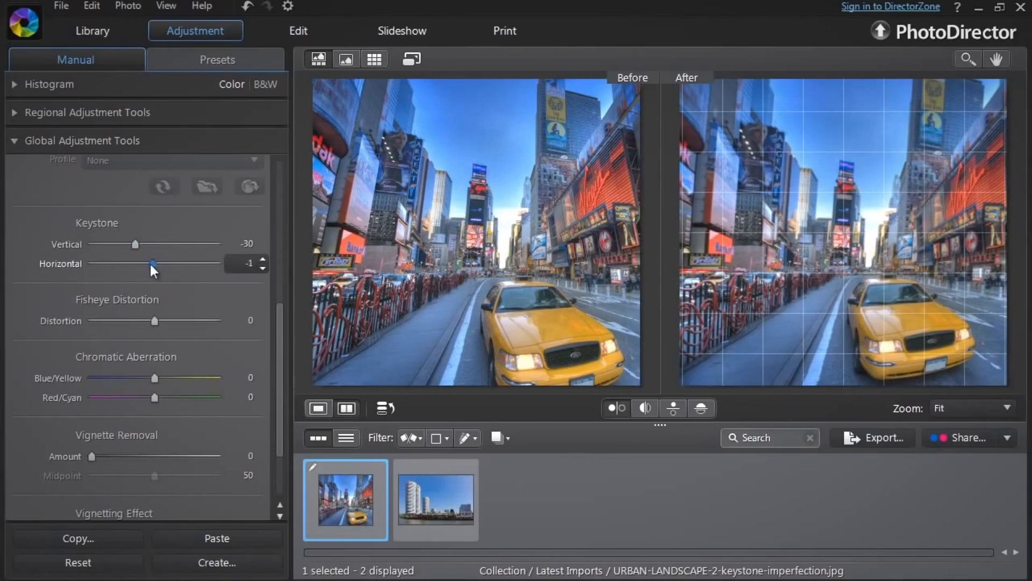
drag(152, 268, 127, 269)
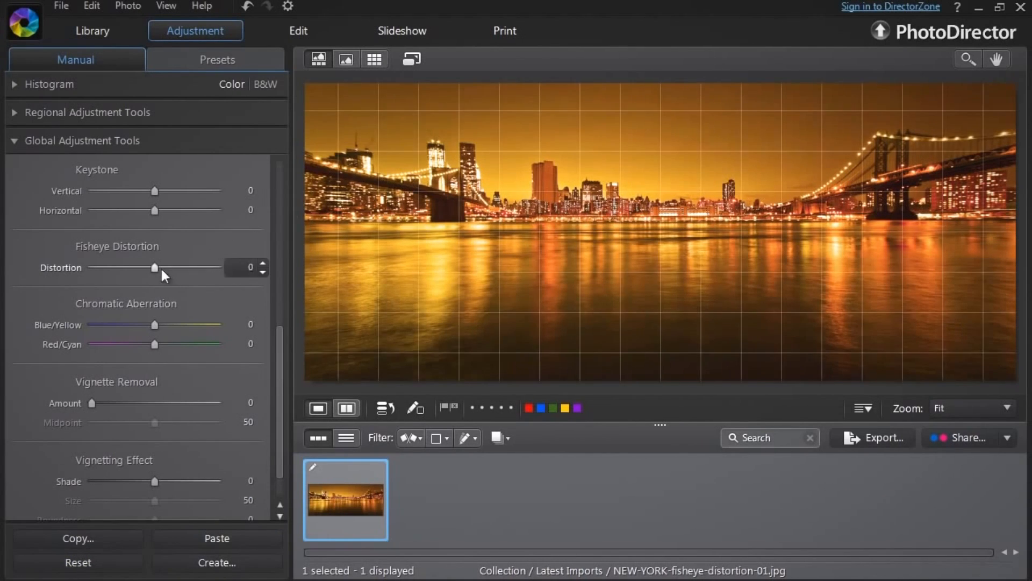
Swing the Fisheye Distortion slider positive and negative on the skyline, ending at 100.
drag(137, 268, 189, 268)
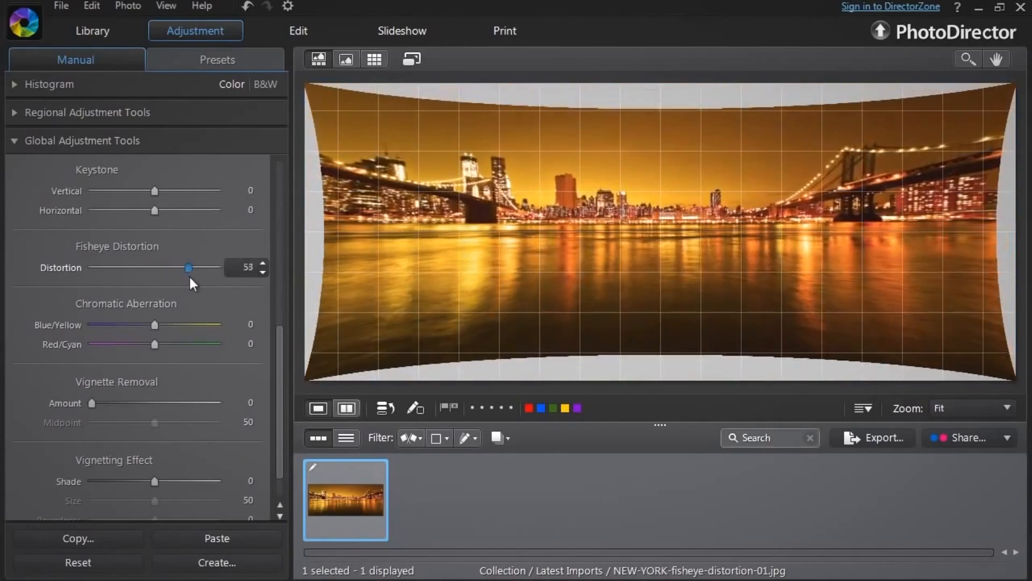
drag(188, 267, 101, 267)
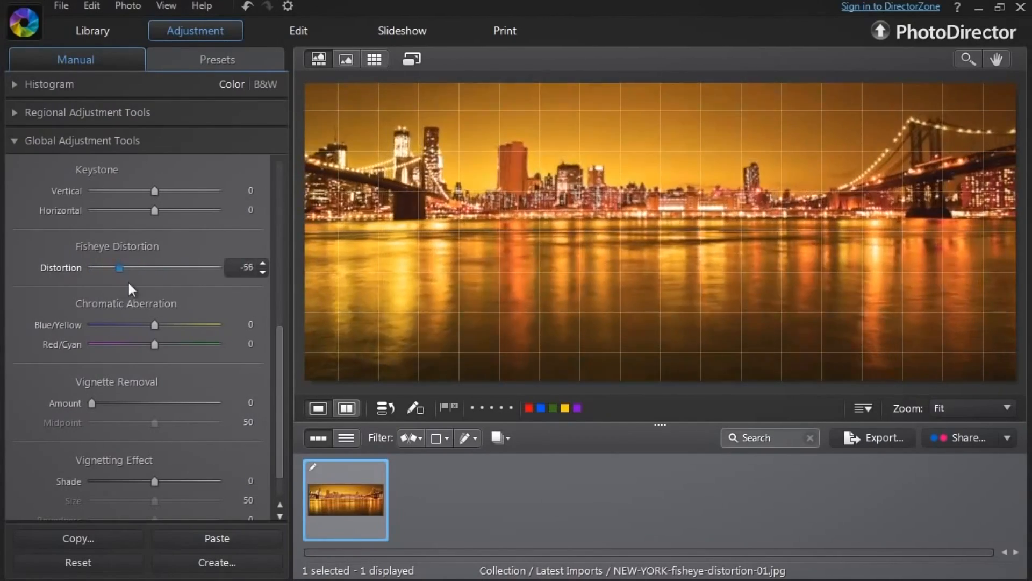
drag(119, 268, 189, 268)
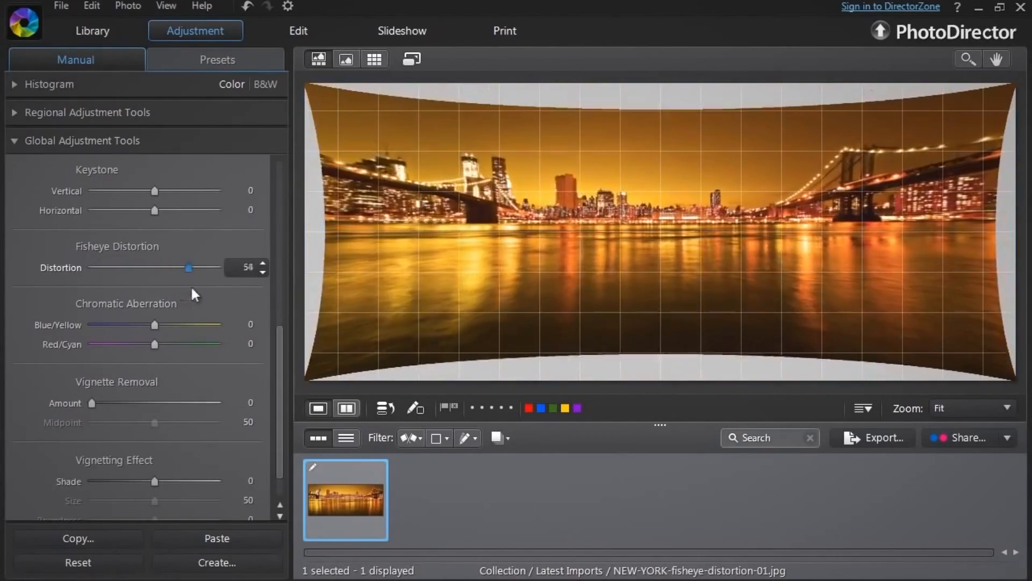
drag(189, 268, 218, 267)
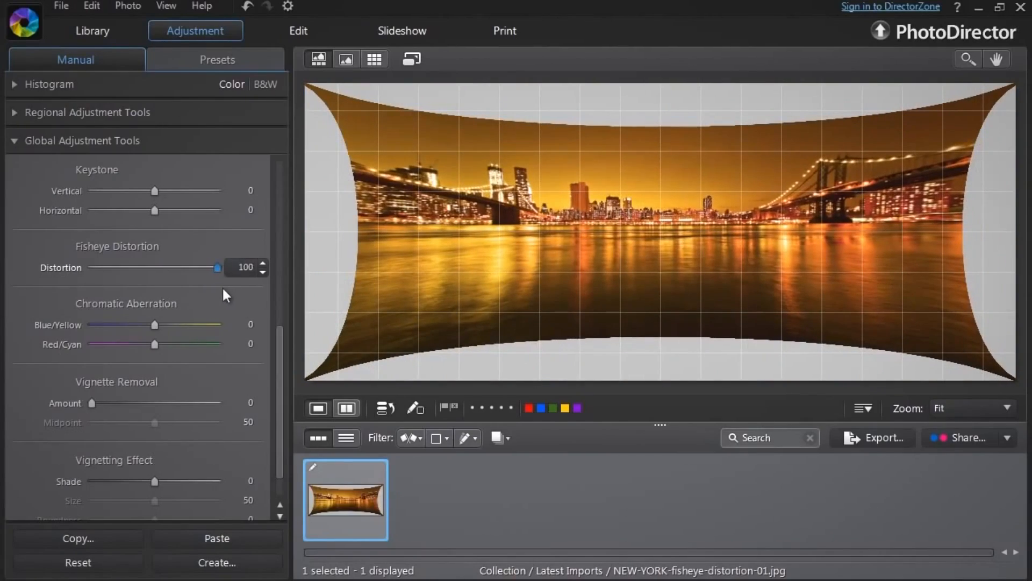
drag(218, 268, 205, 268)
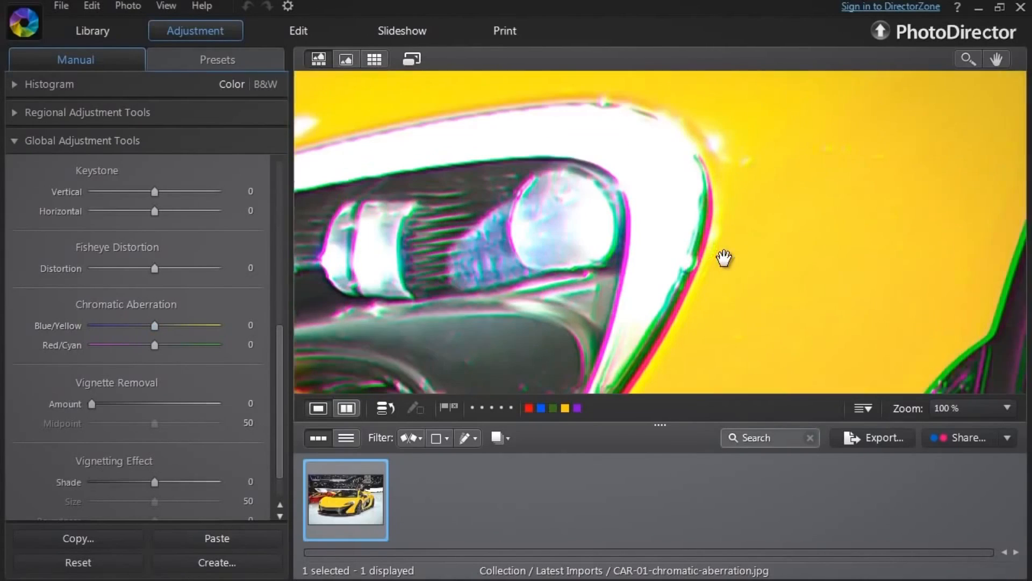
Remove the car's colour fringing with Chromatic Aberration Blue/Yellow 91 and Red/Cyan 62.
drag(724, 257, 603, 237)
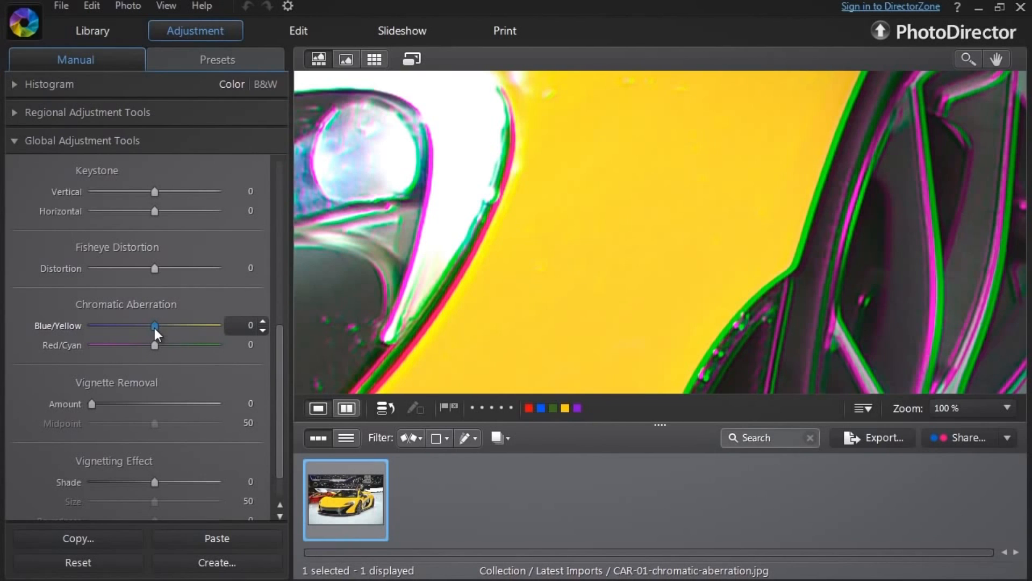
drag(155, 325, 203, 325)
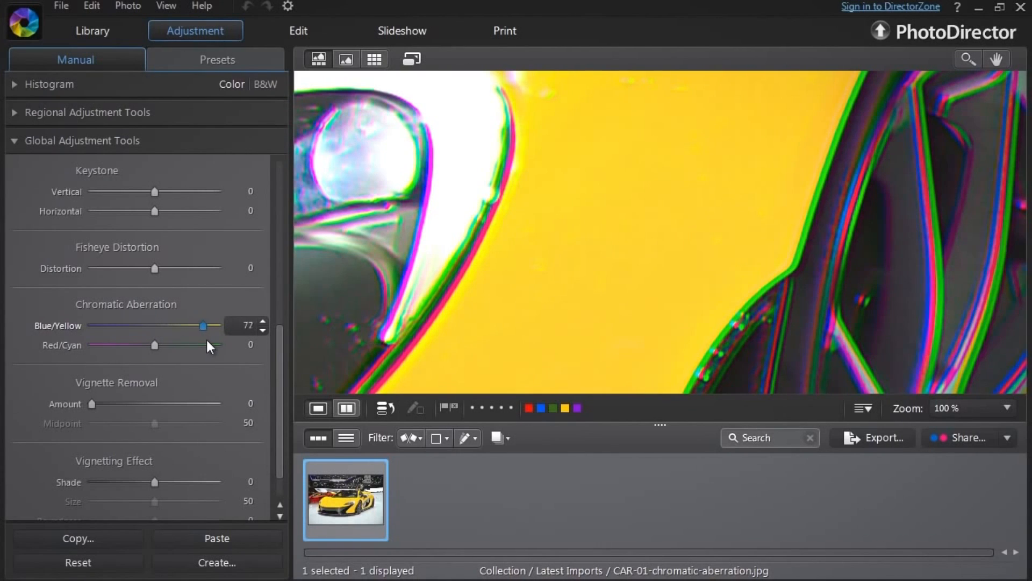
drag(202, 324, 200, 324)
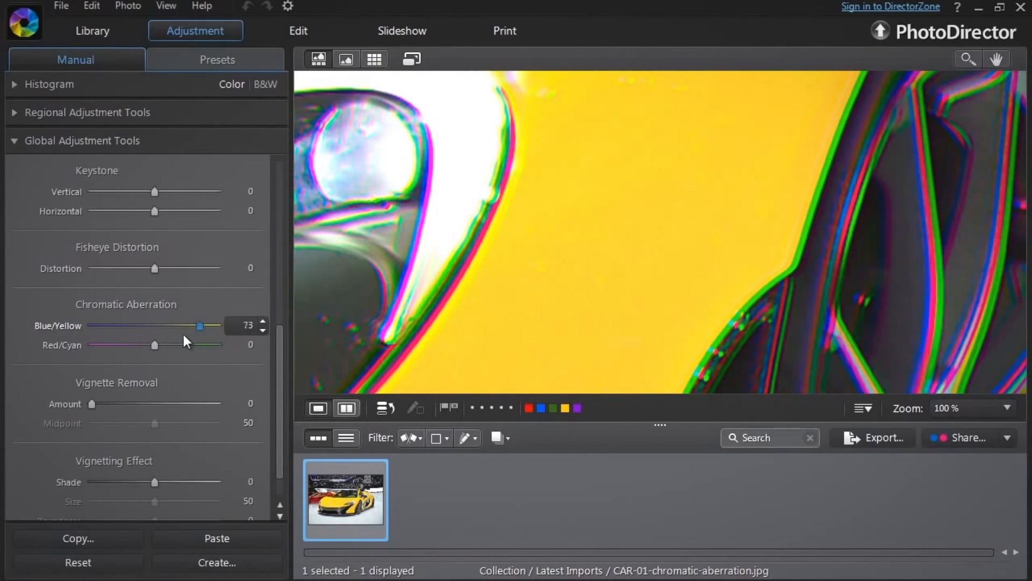
drag(200, 325, 86, 325)
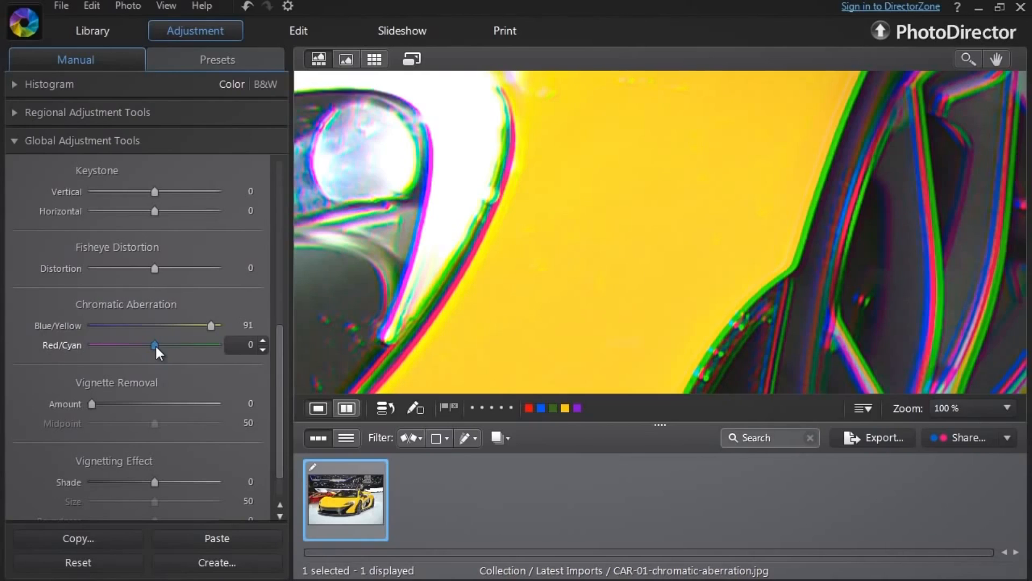
drag(155, 344, 164, 344)
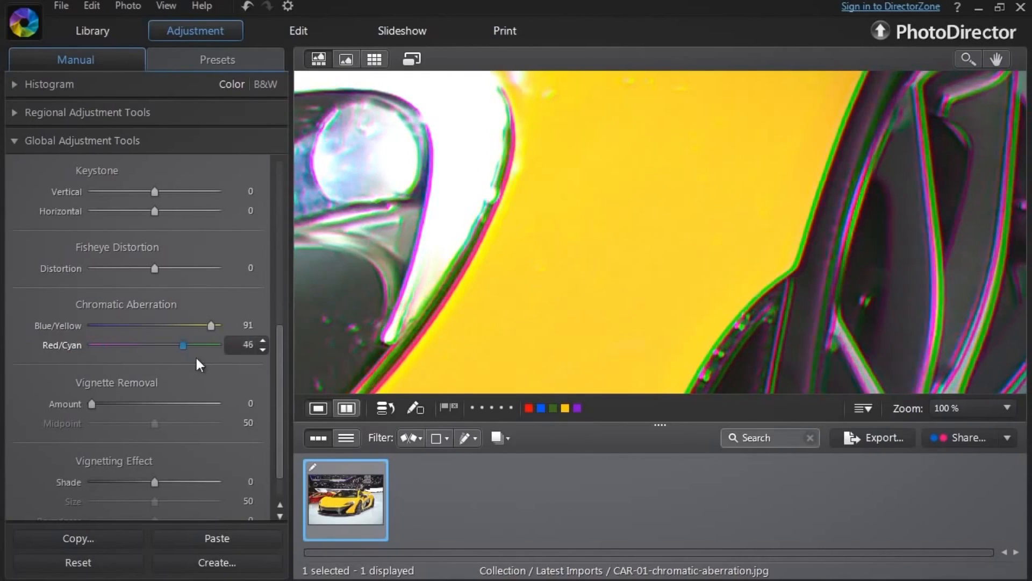
drag(165, 345, 191, 344)
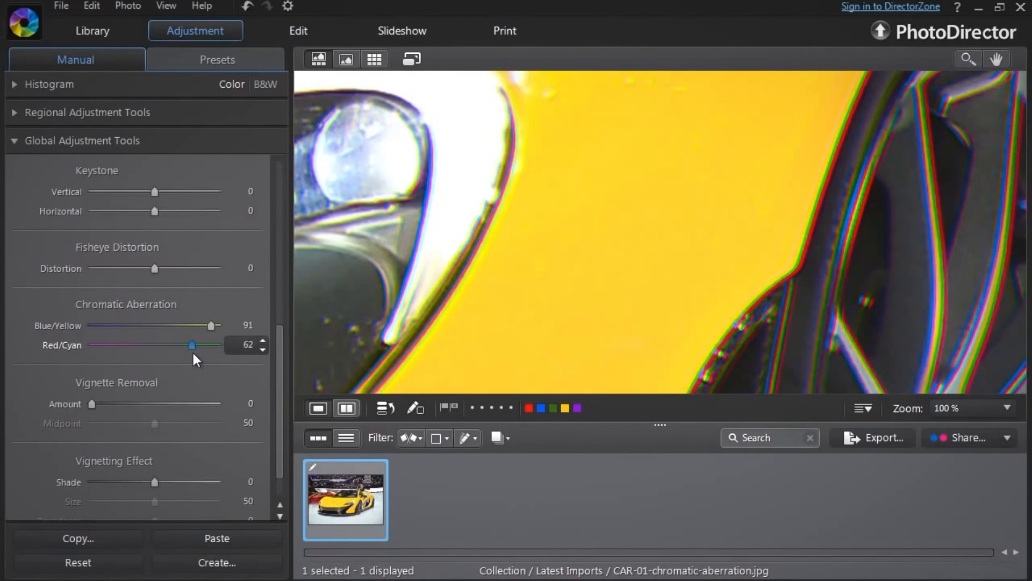
drag(192, 344, 200, 344)
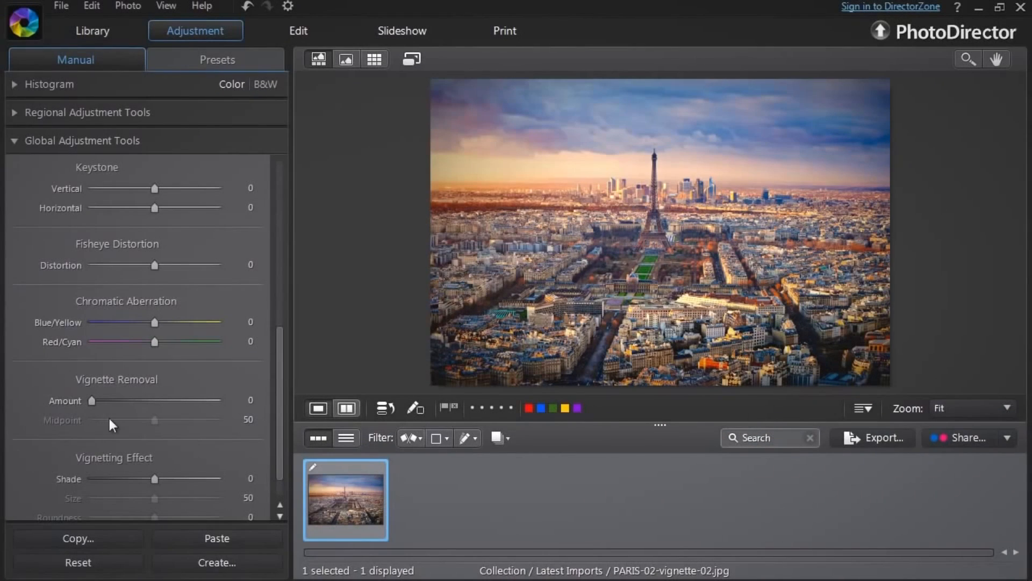
mouse_move(145, 395)
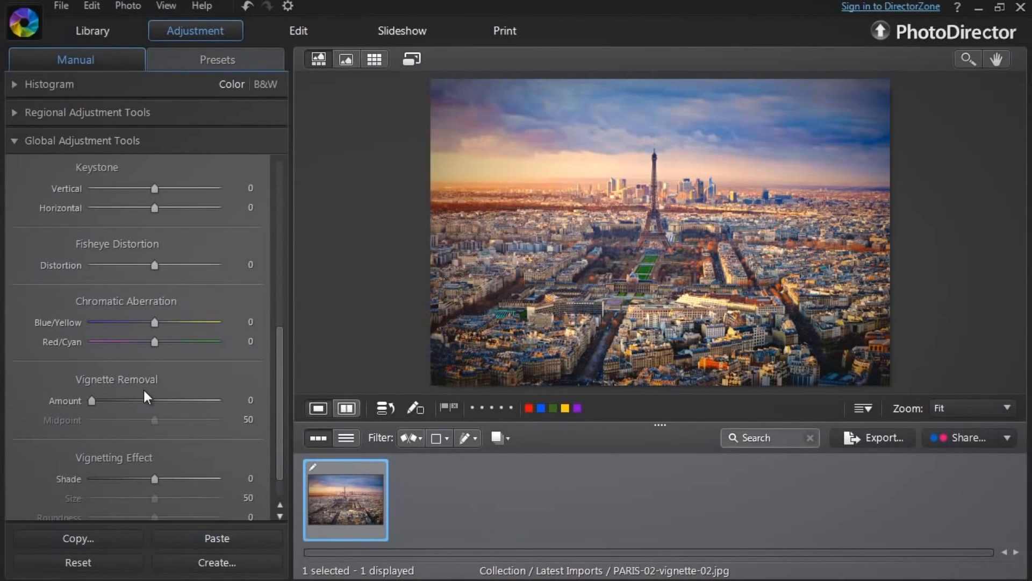
mouse_move(354, 386)
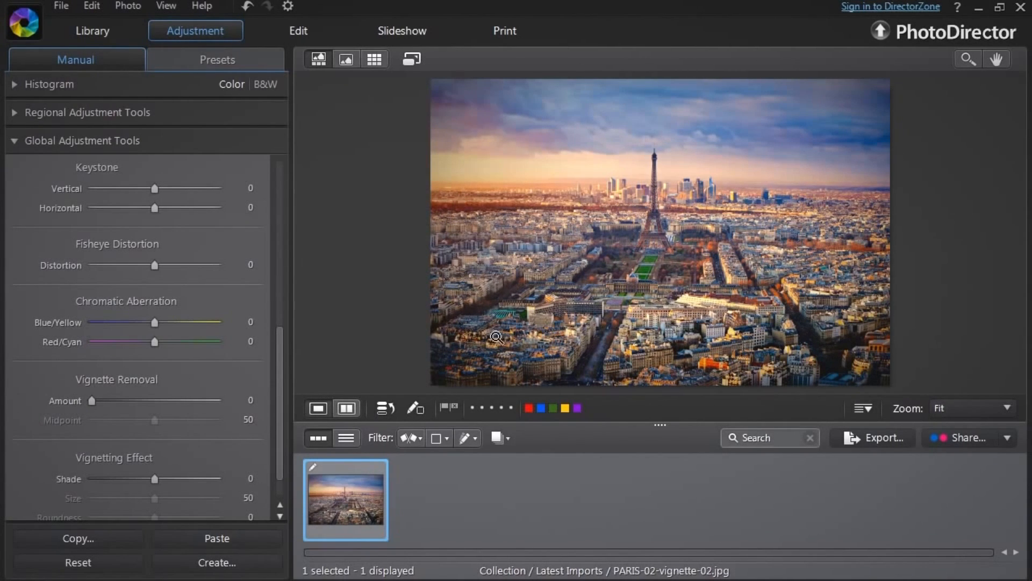
mouse_move(540, 106)
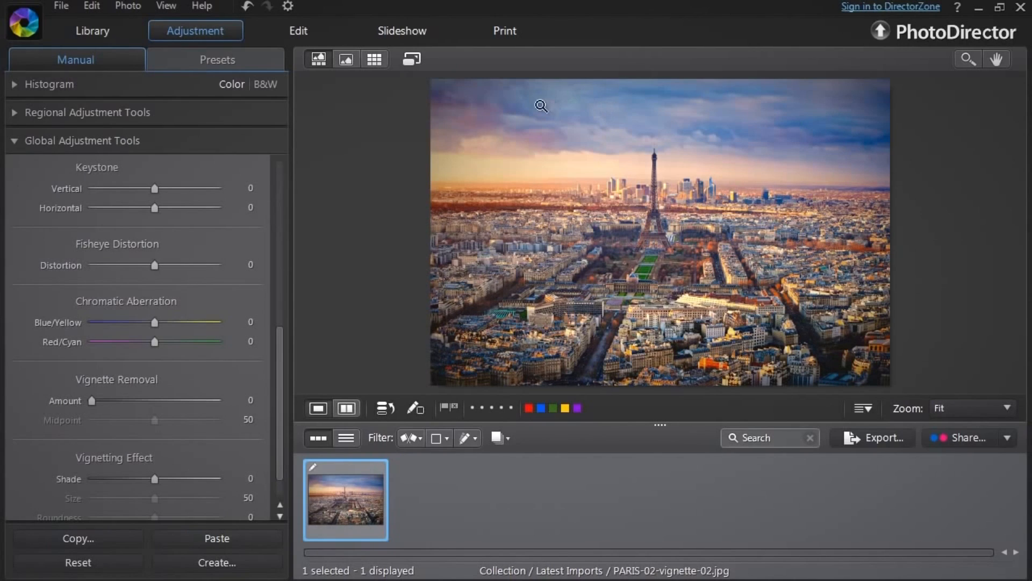
mouse_move(665, 239)
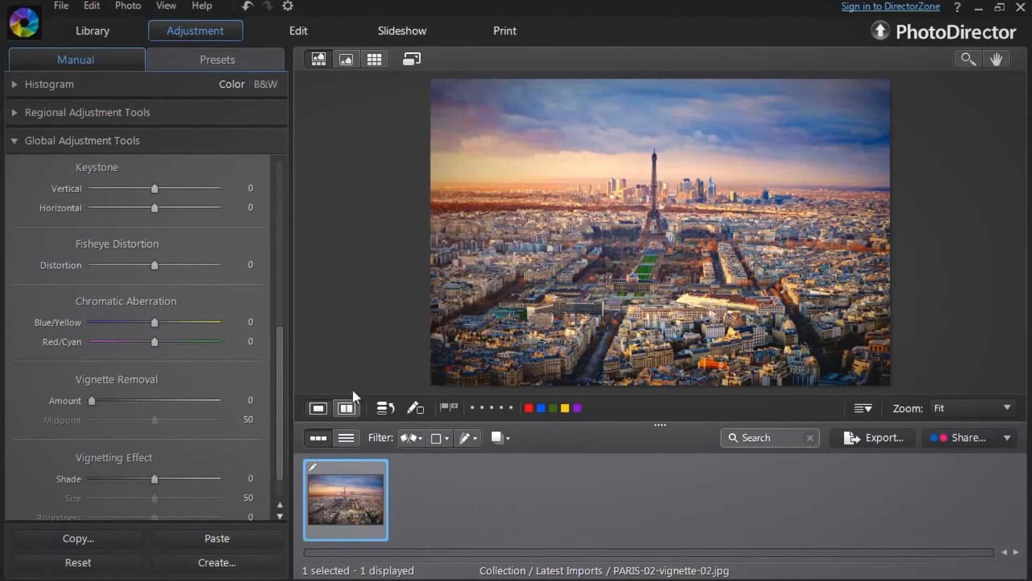
Compare before/after and try several Vignette Removal amounts on the Paris photo, settling at 85.
click(346, 407)
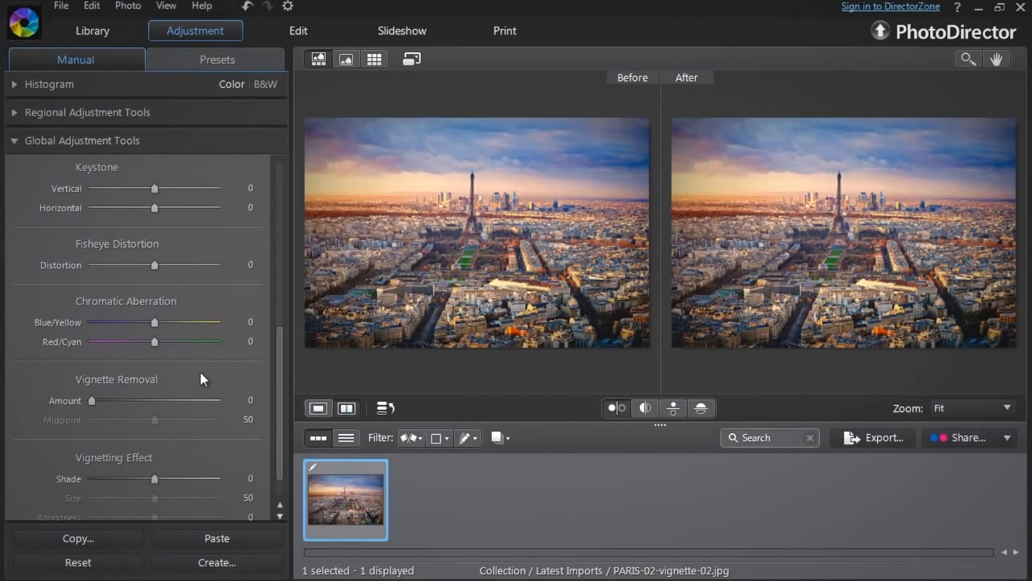
drag(91, 400, 161, 400)
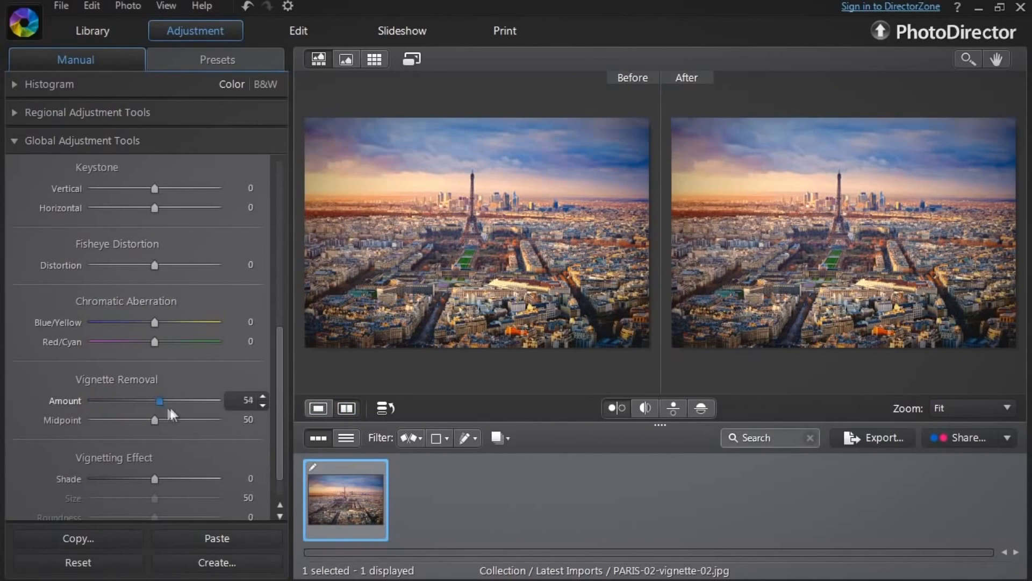
drag(162, 400, 212, 400)
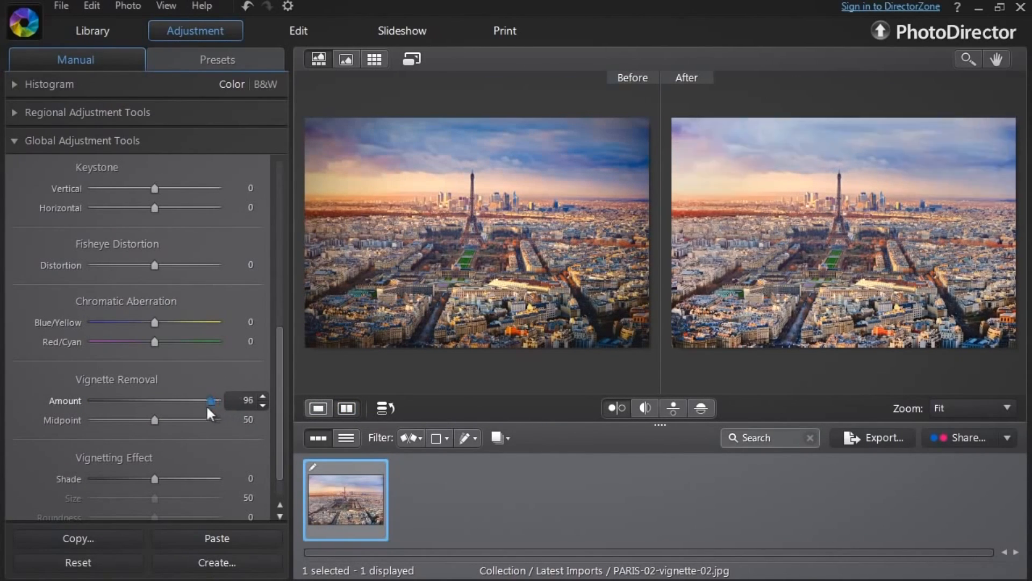
drag(211, 400, 100, 400)
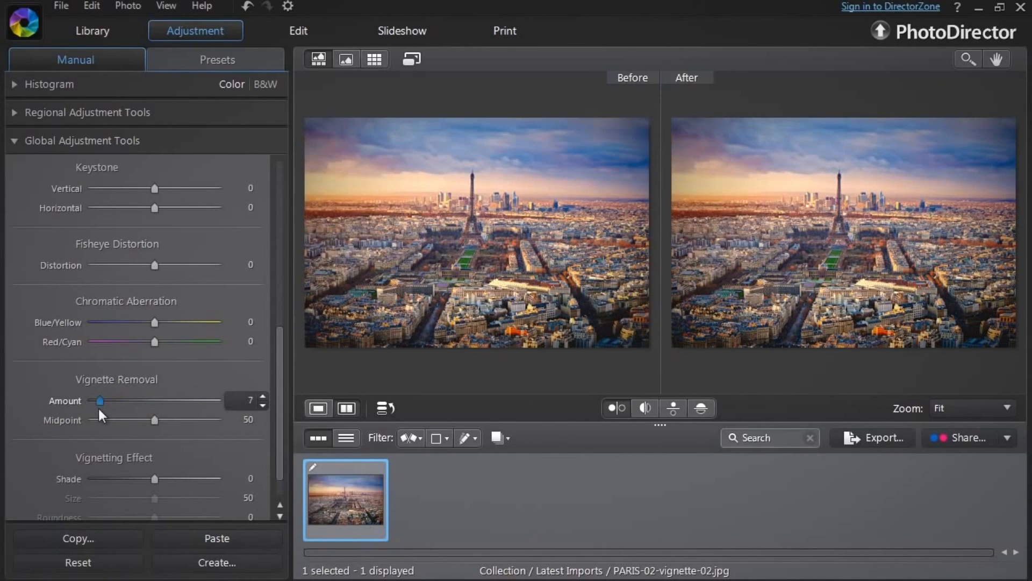
drag(99, 400, 173, 400)
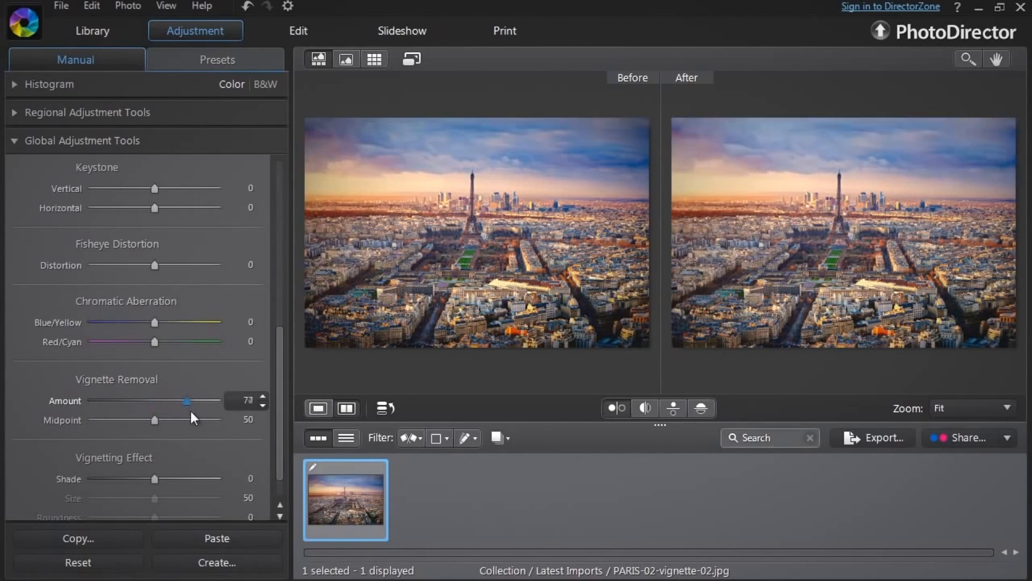
drag(187, 400, 201, 400)
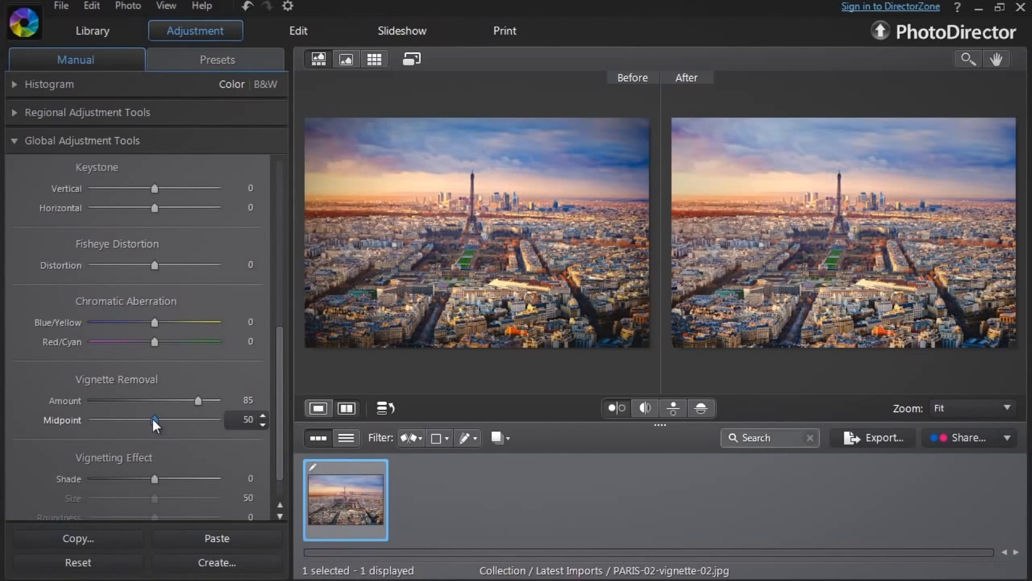
Drag the Vignette Removal Midpoint down from 64 toward 28 to fine-tune the corner brightening.
drag(155, 421, 96, 421)
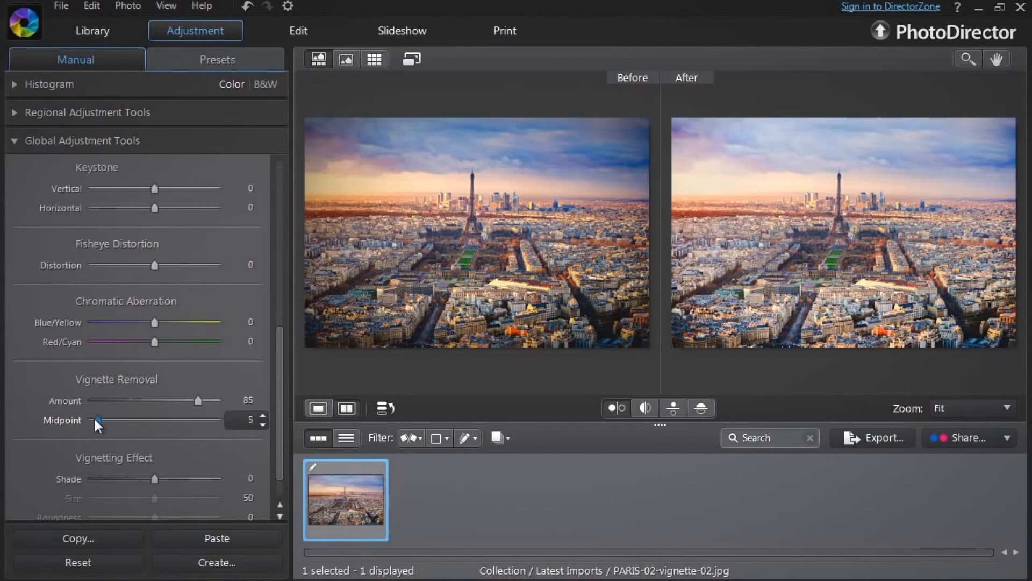
drag(96, 420, 161, 420)
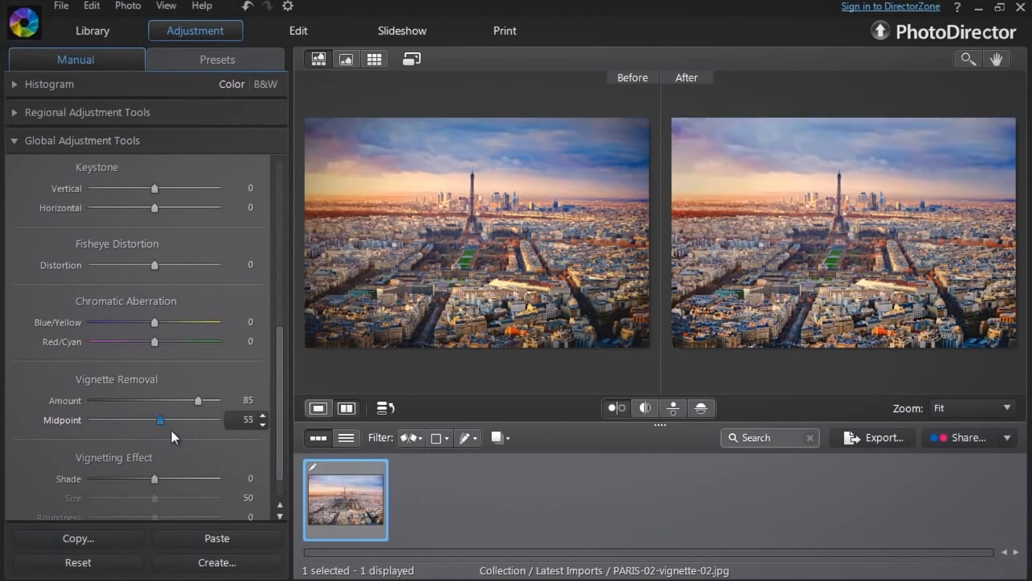
drag(157, 420, 172, 420)
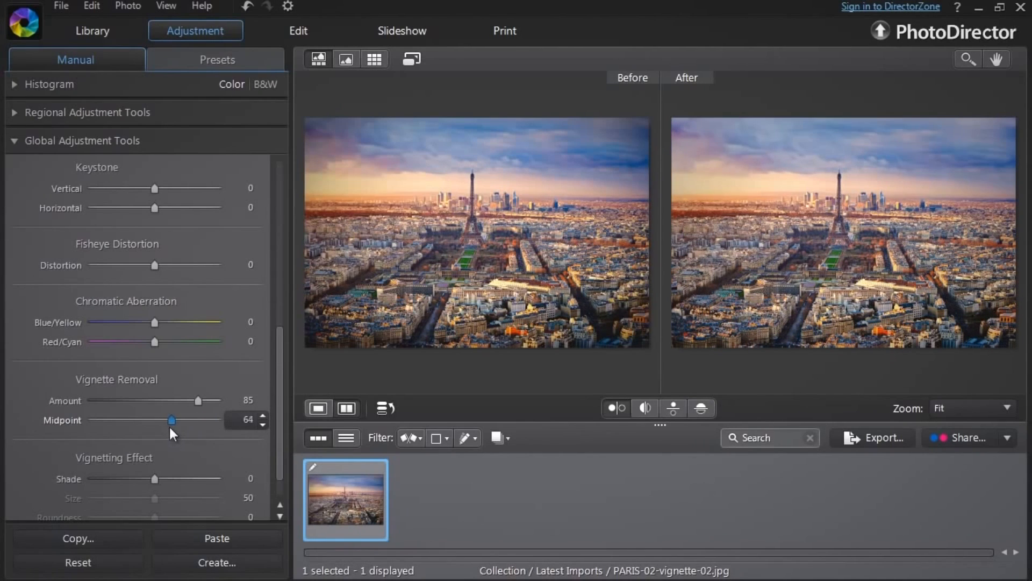
drag(172, 419, 130, 419)
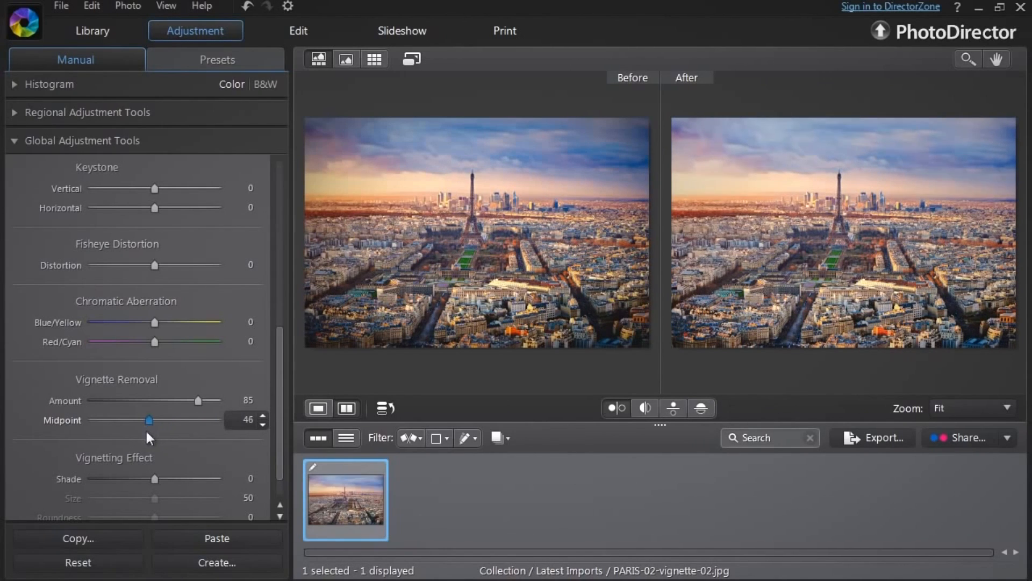
drag(147, 419, 127, 419)
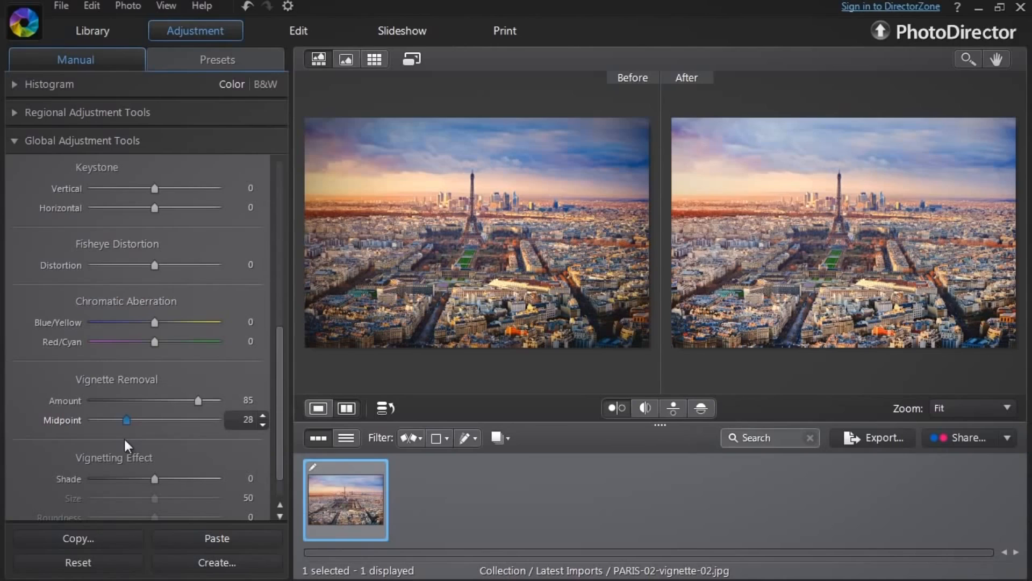
drag(128, 419, 107, 420)
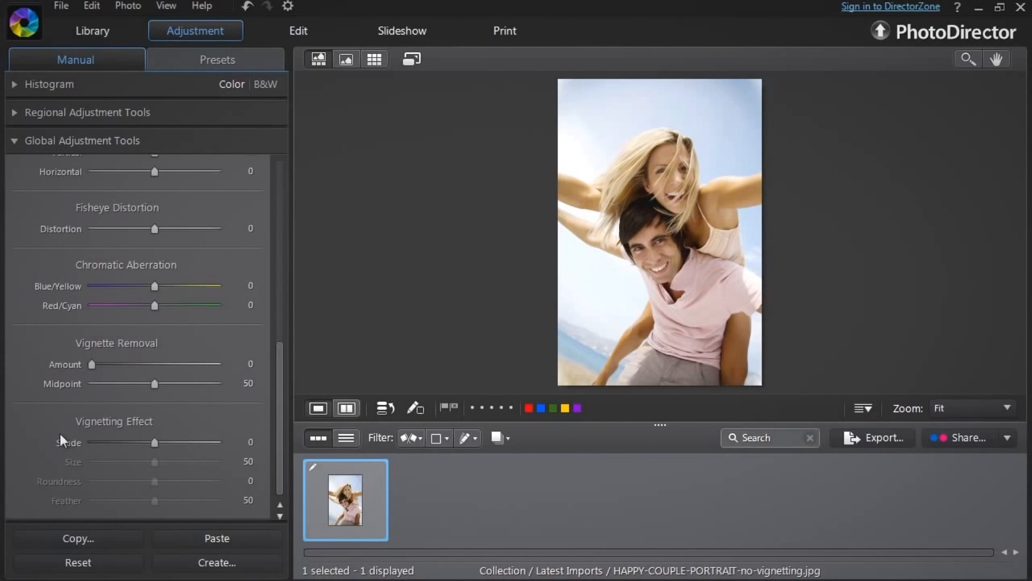
mouse_move(664, 292)
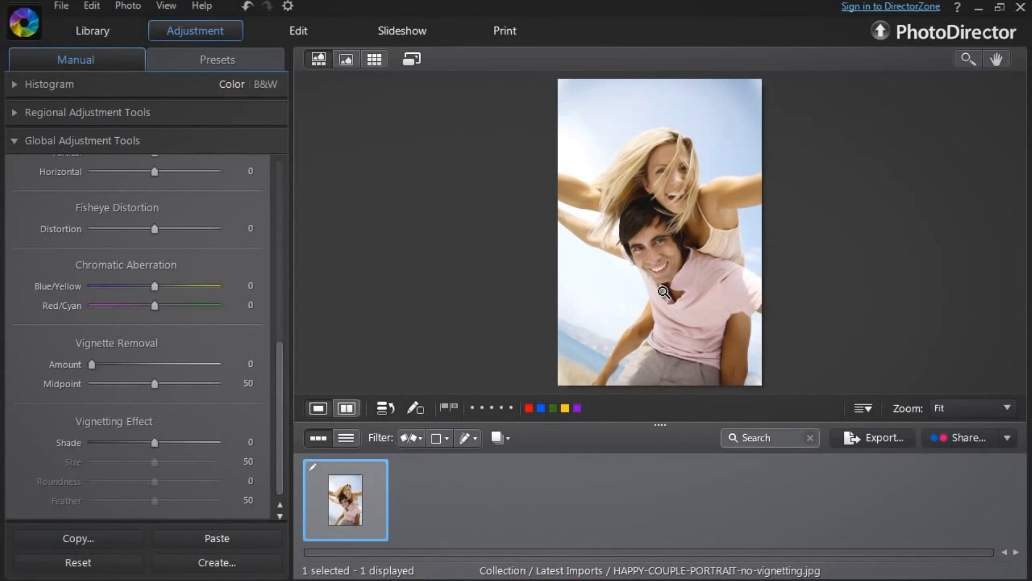
mouse_move(571, 113)
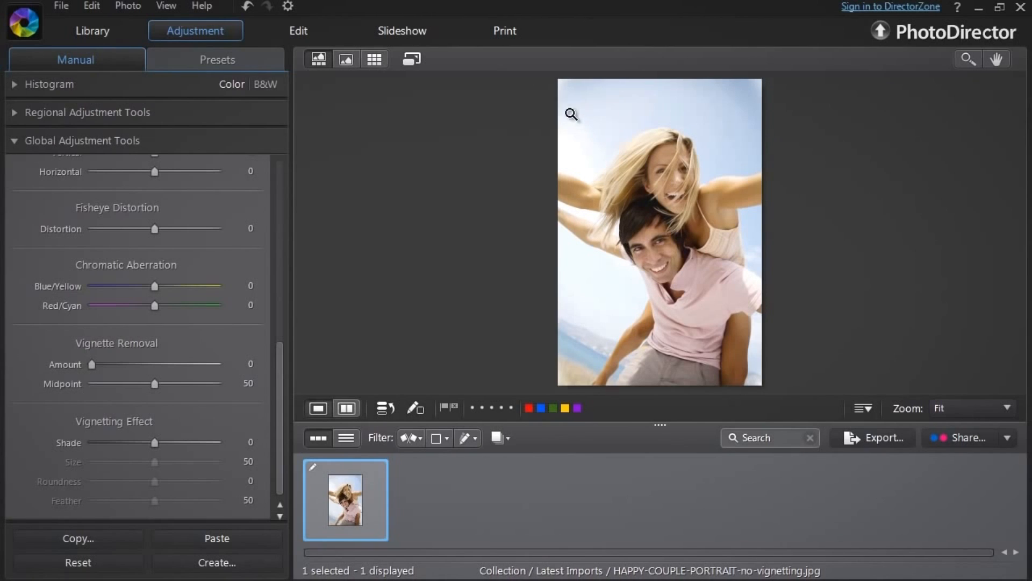
mouse_move(744, 315)
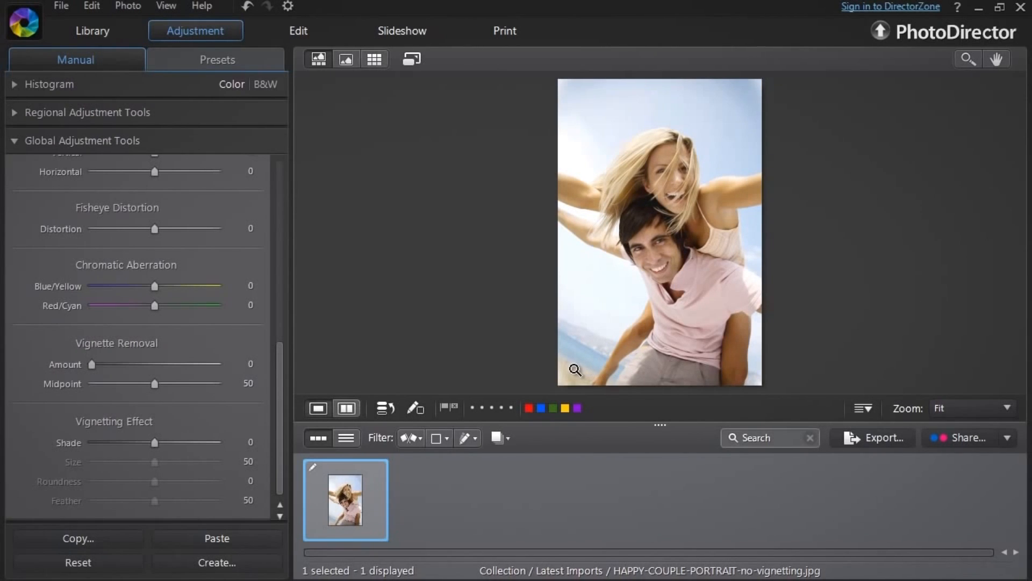
Show the couple portrait as a side-by-side before/after comparison.
click(346, 408)
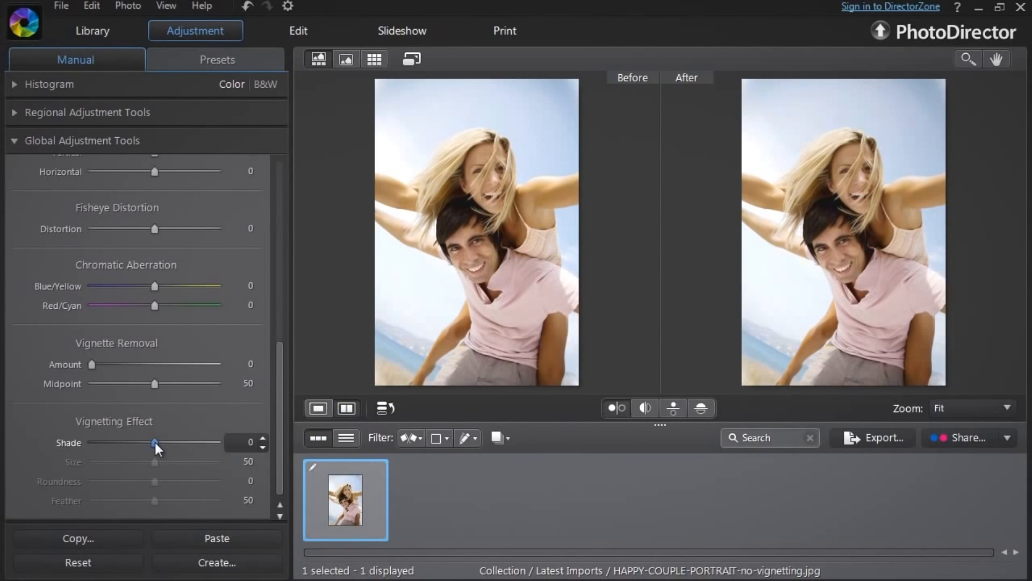
Darken the portrait's vignette shade strongly, settling at -81.
drag(155, 442, 135, 442)
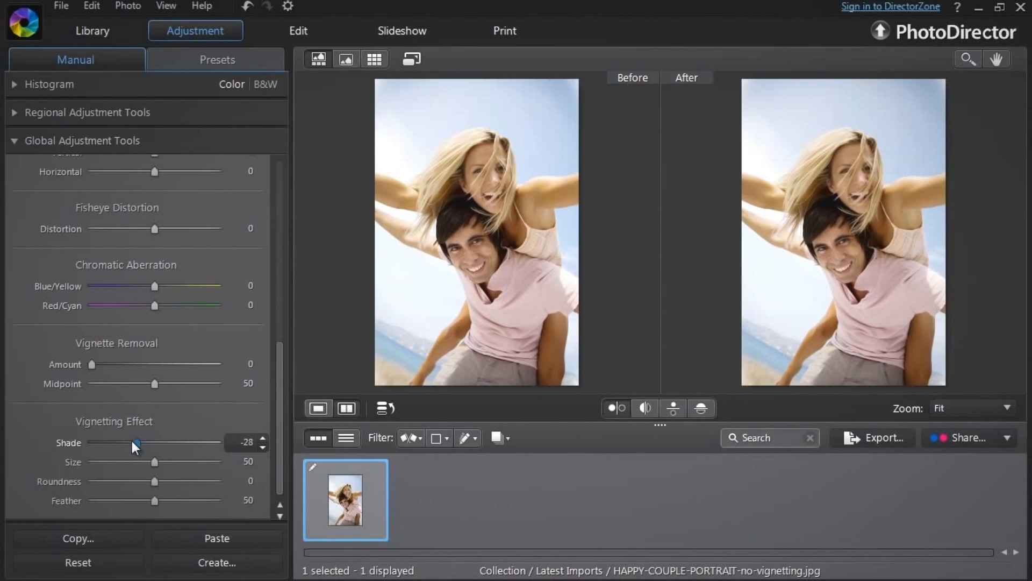
drag(137, 442, 160, 442)
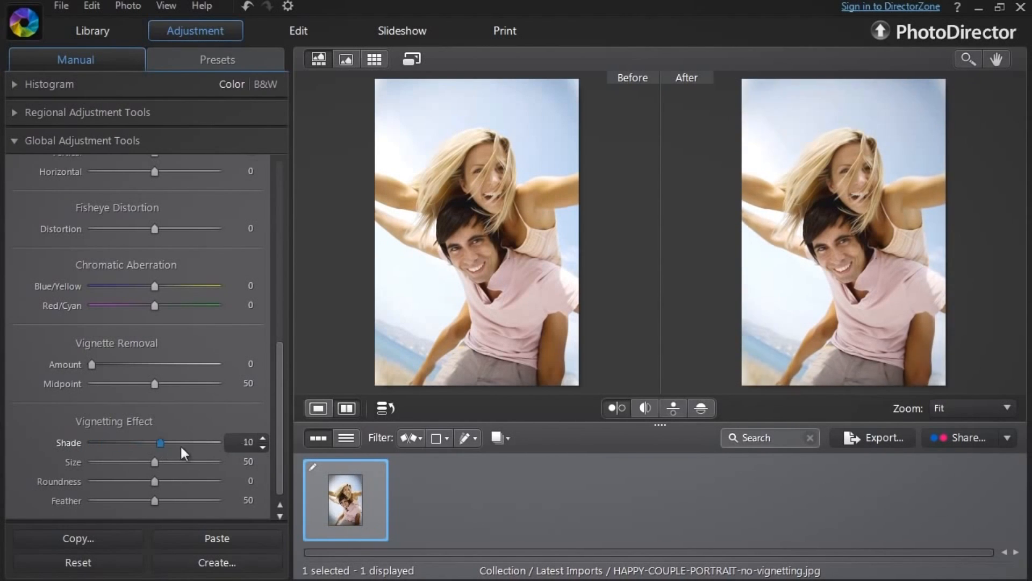
drag(160, 442, 156, 442)
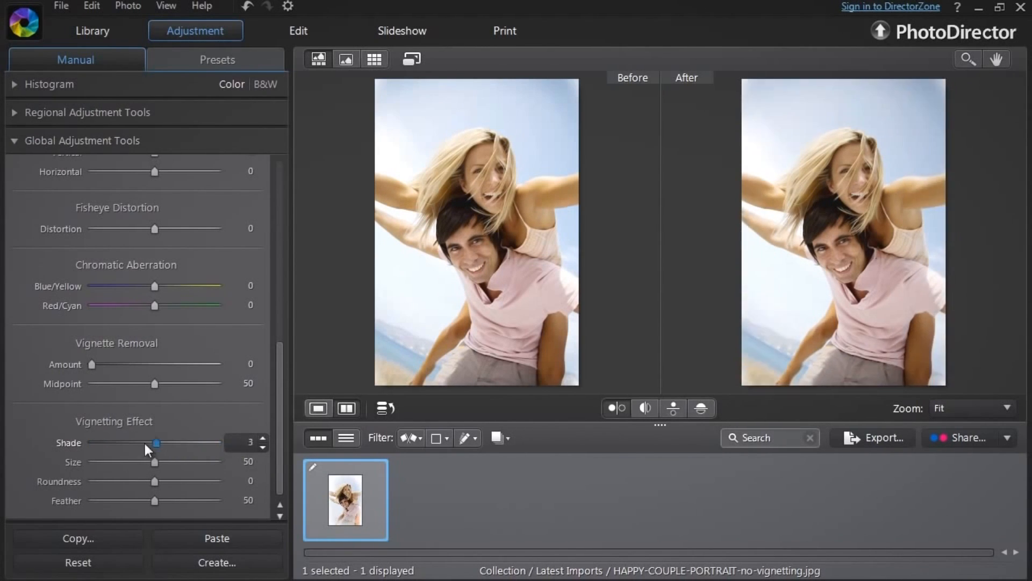
drag(156, 442, 100, 442)
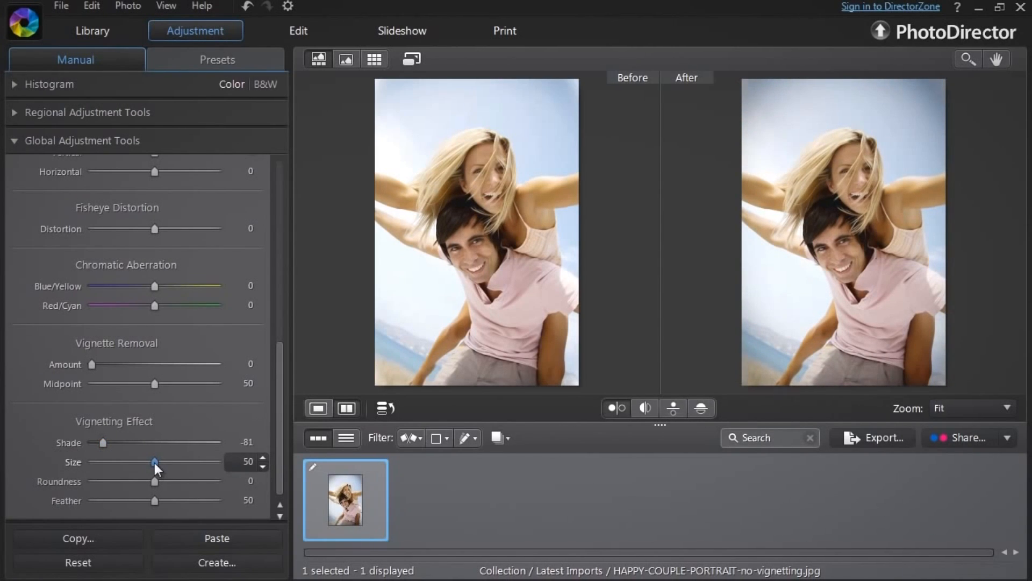
Shrink the vignette size down to about 9 so the edges darken heavily.
drag(155, 461, 95, 461)
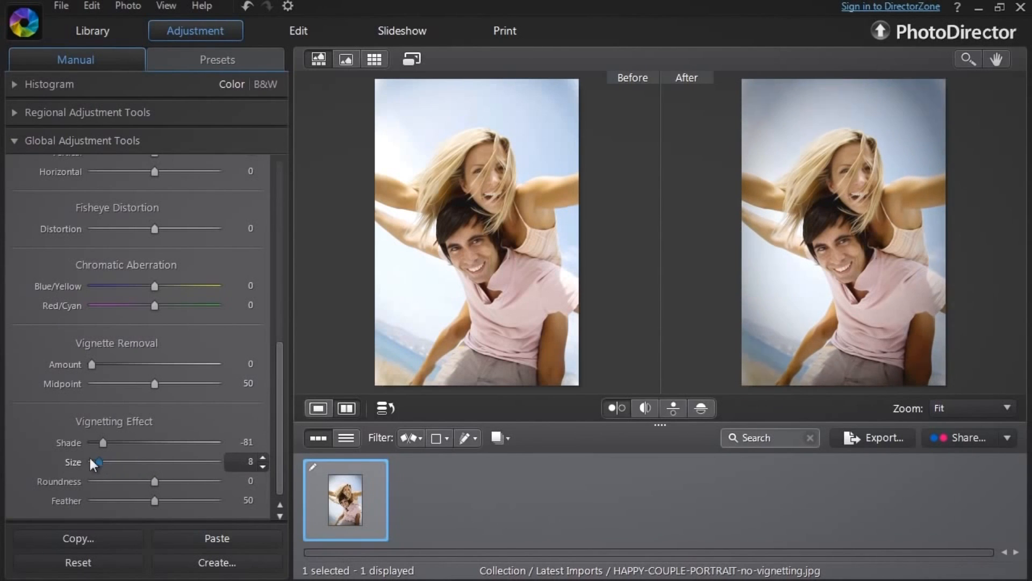
drag(98, 461, 167, 462)
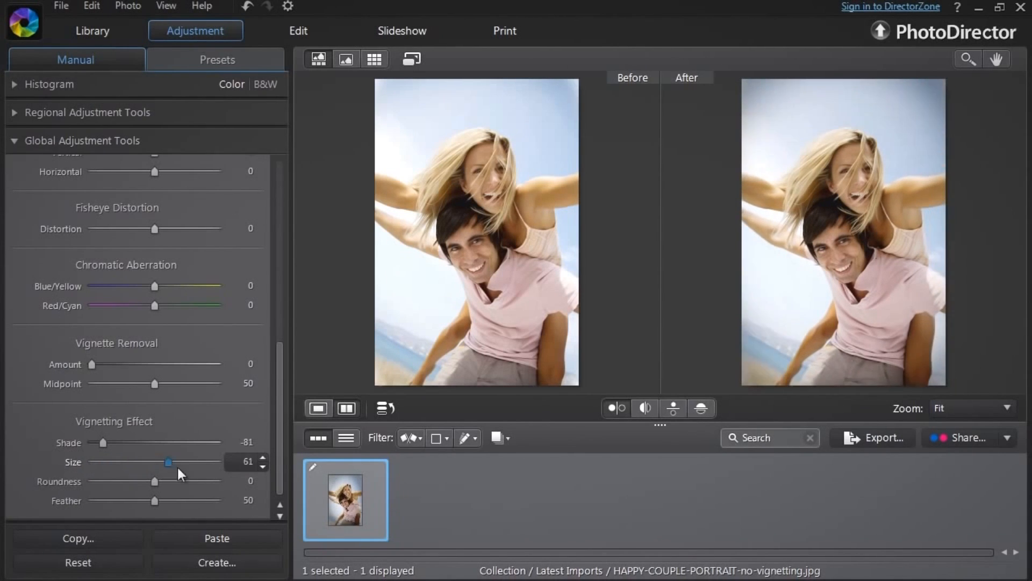
drag(170, 461, 167, 461)
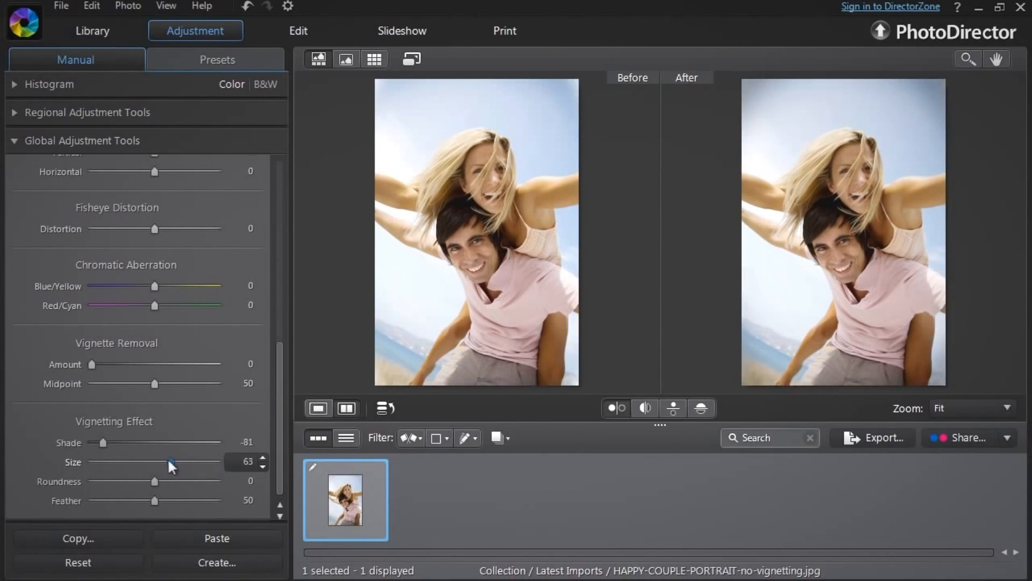
drag(170, 462, 107, 462)
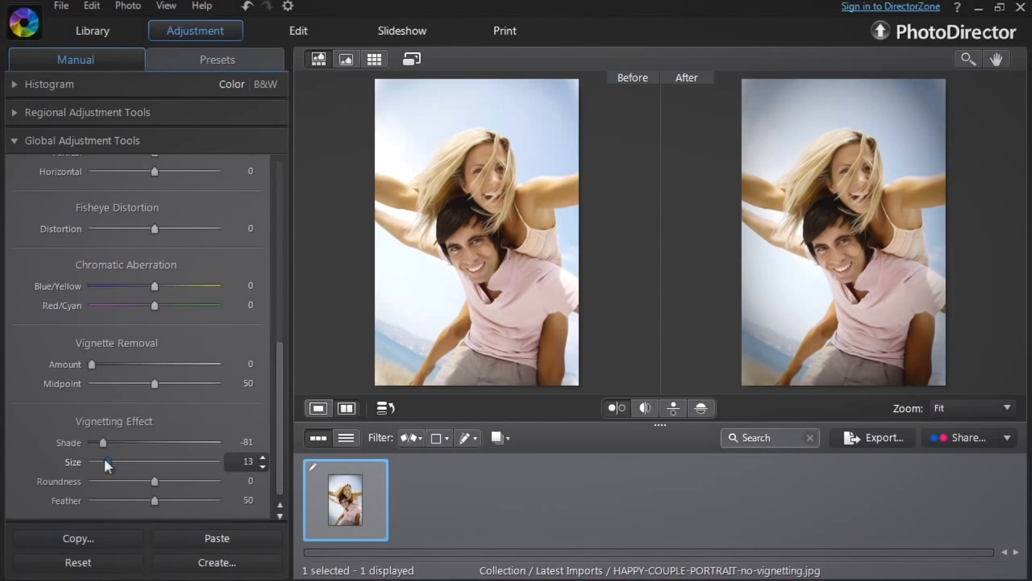
drag(106, 461, 100, 461)
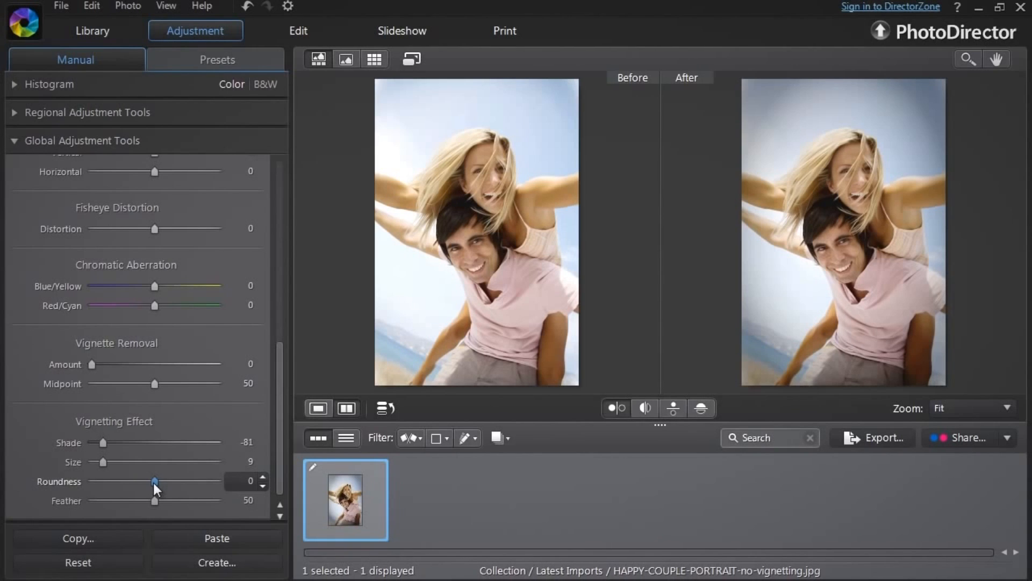
Set the vignette roundness to about 64.
drag(155, 482, 149, 482)
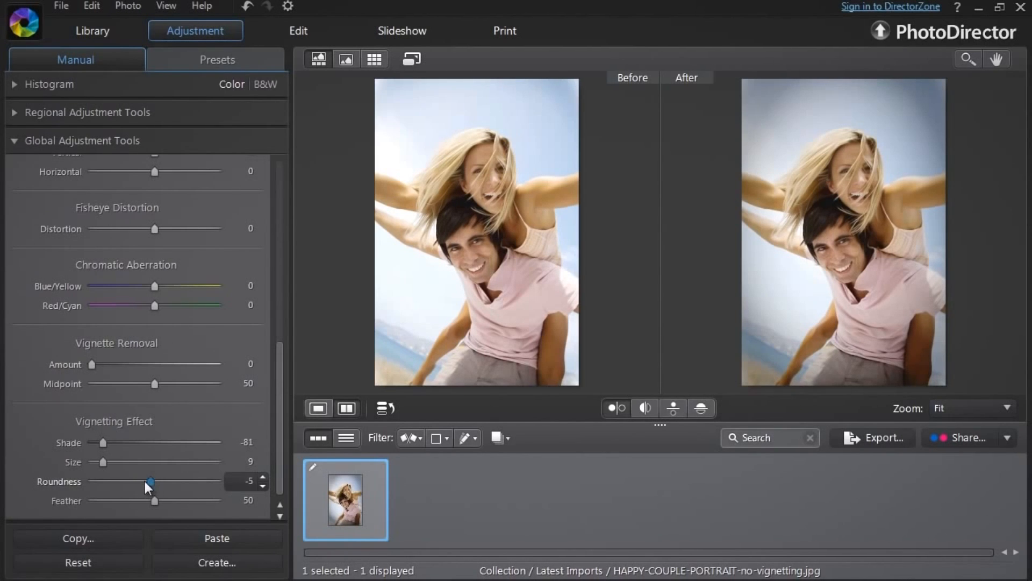
drag(148, 481, 102, 482)
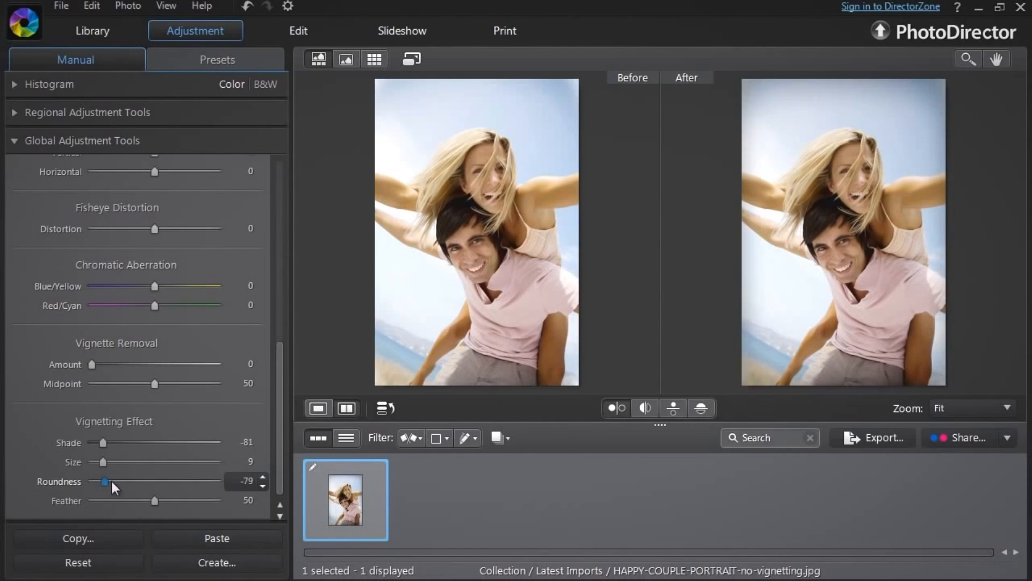
drag(103, 481, 218, 481)
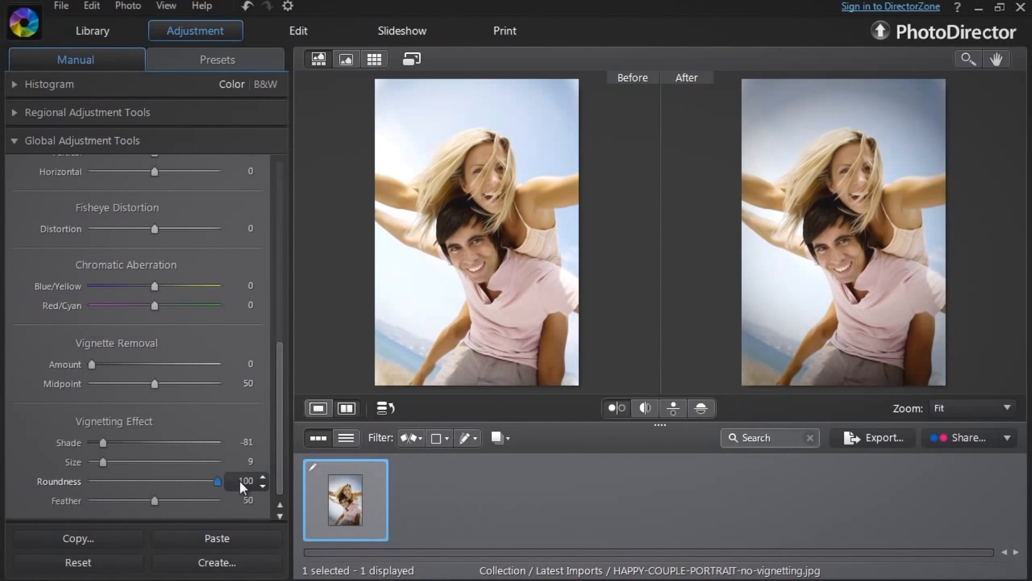
drag(217, 482, 191, 482)
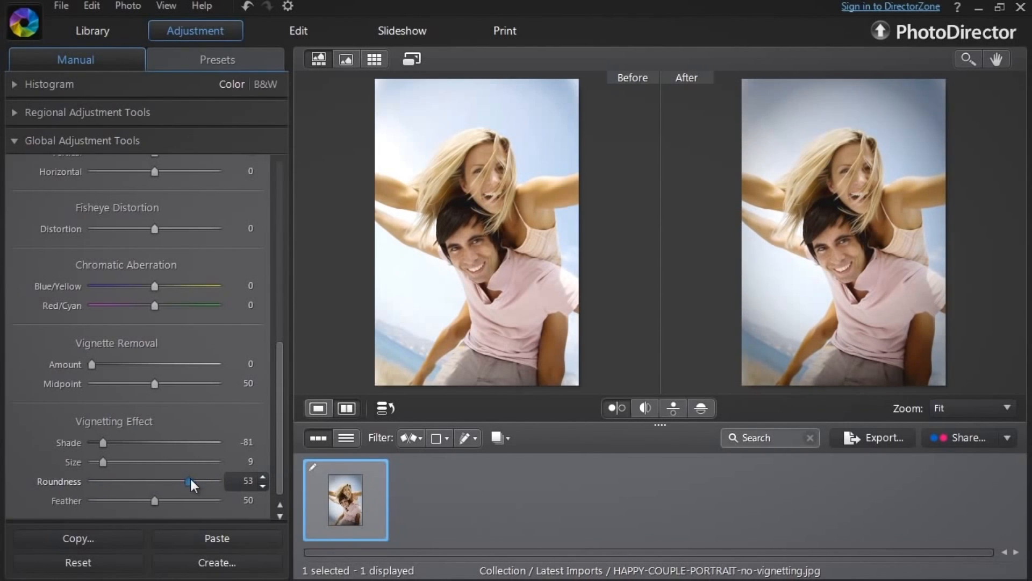
drag(190, 482, 194, 482)
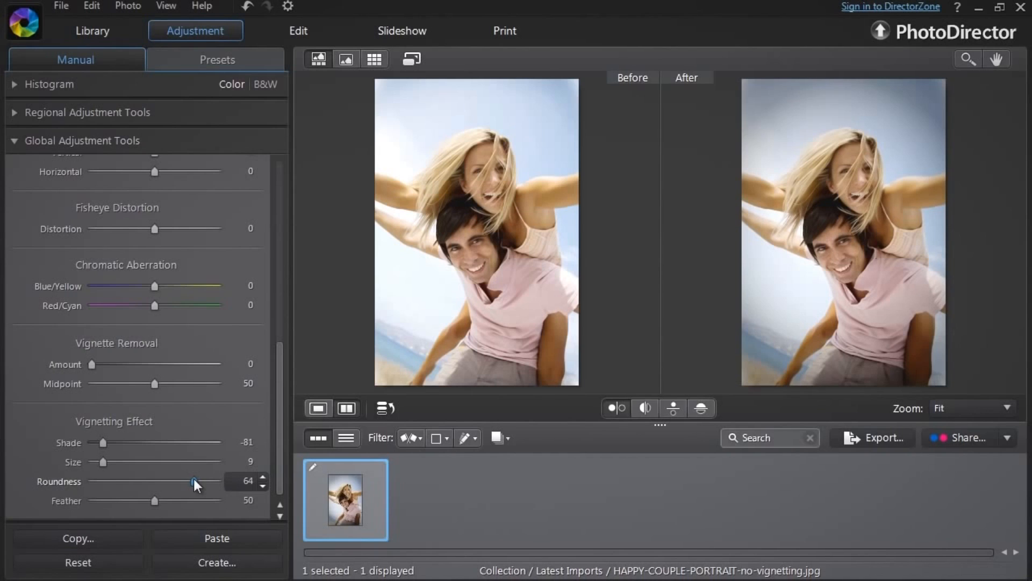
Soften the vignette edge with feather around 60.
drag(154, 500, 127, 500)
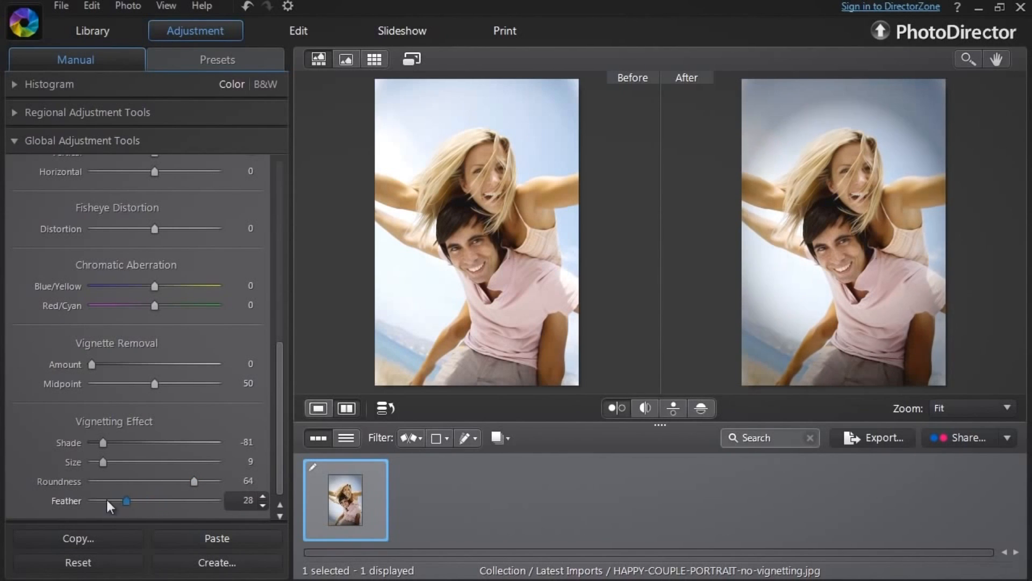
drag(127, 501, 99, 501)
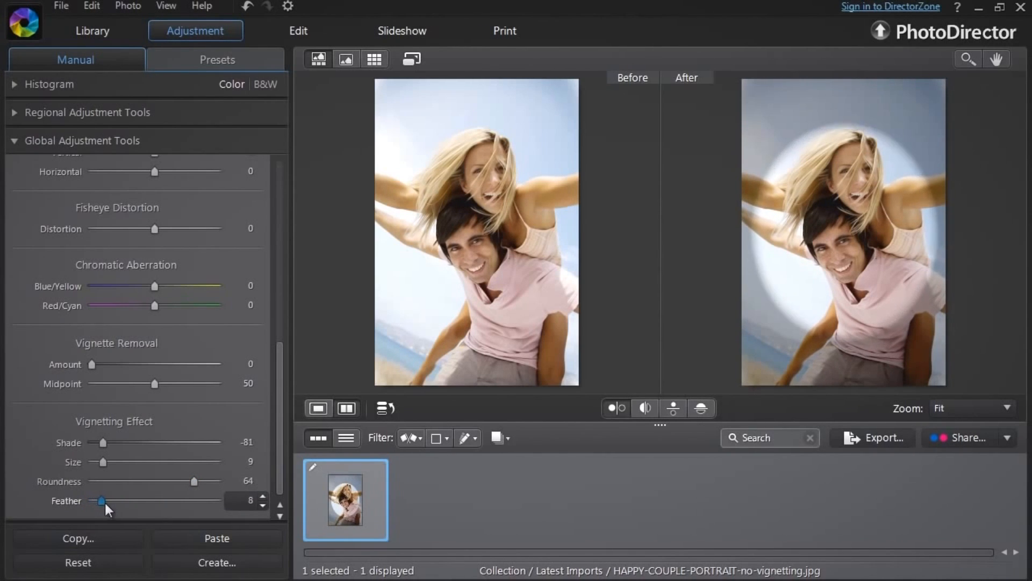
drag(97, 501, 174, 501)
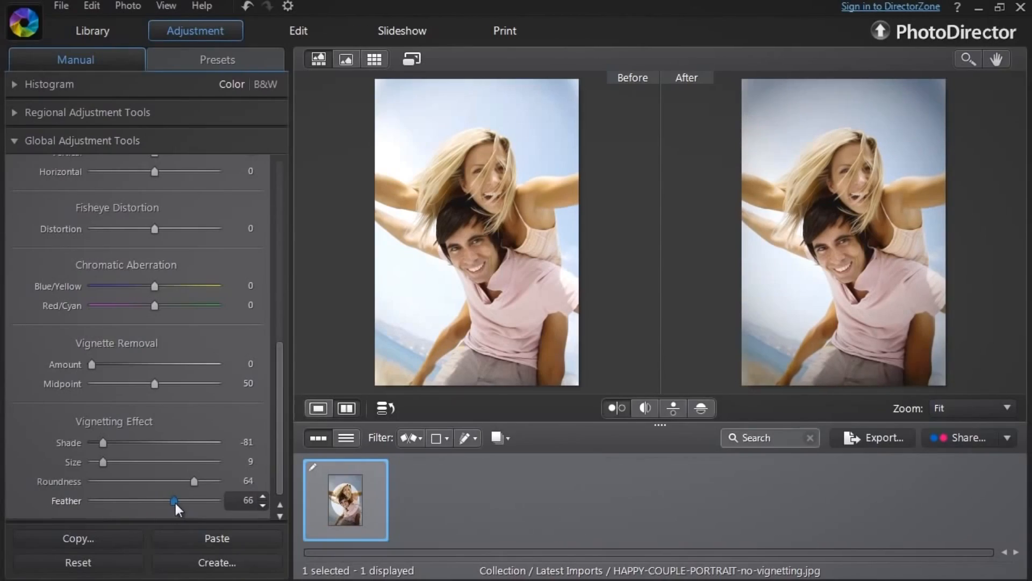
drag(175, 501, 165, 501)
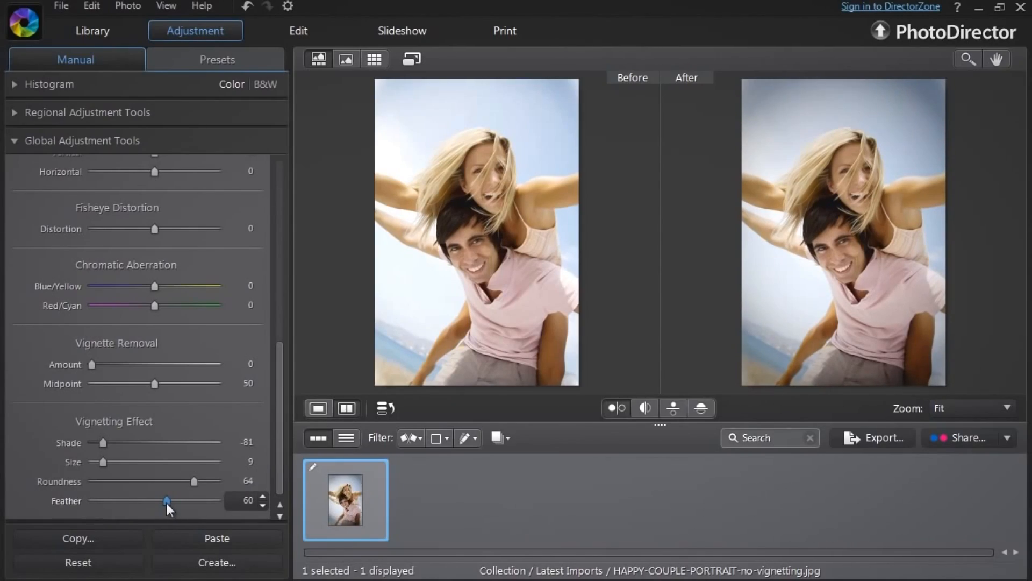